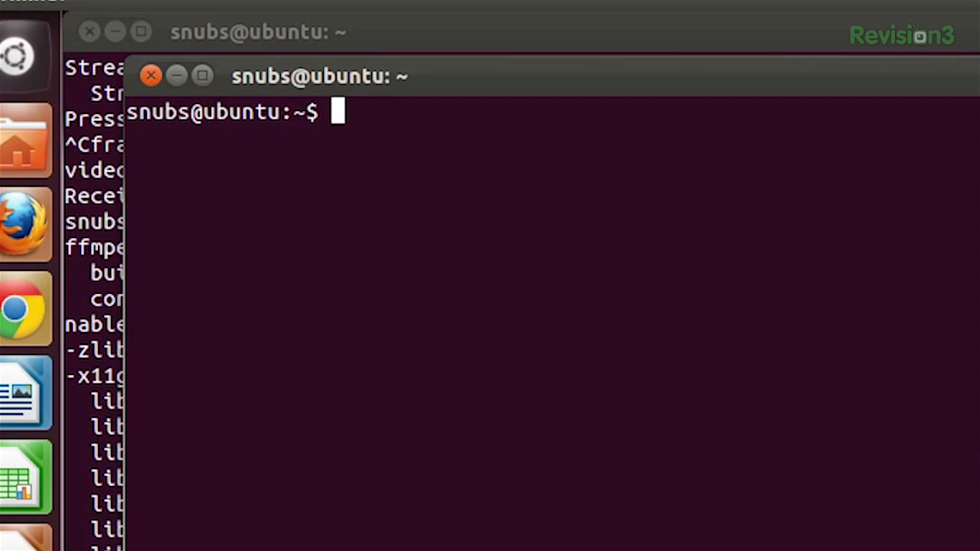
# Run echo Number_{1..5} to print Number_1 through Number_5 on one line.
pyautogui.write('echo Numb')
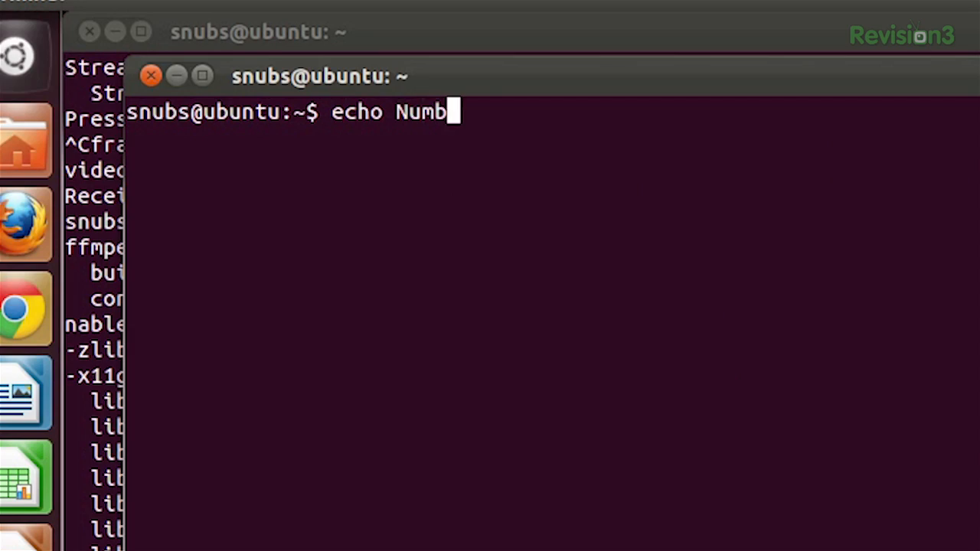
pyautogui.write('er_{')
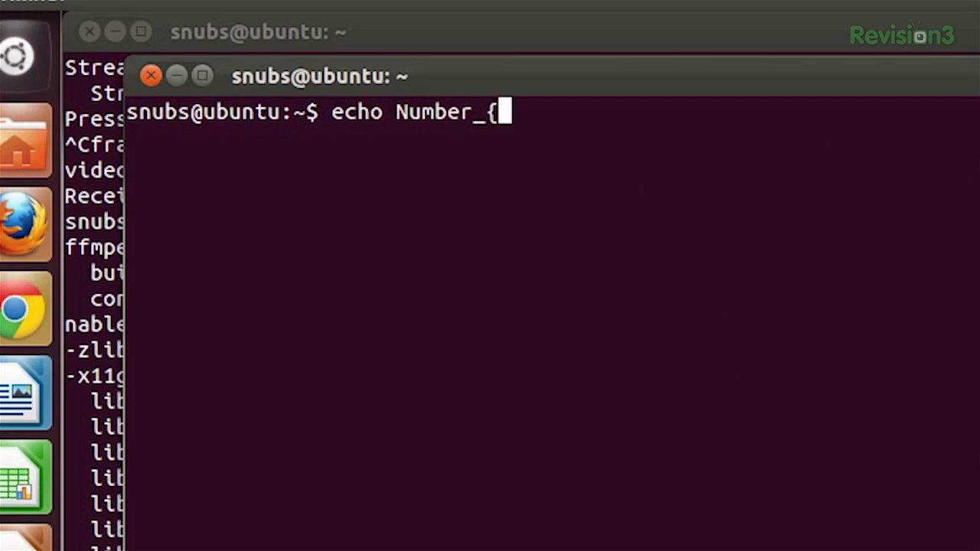
pyautogui.write('1..')
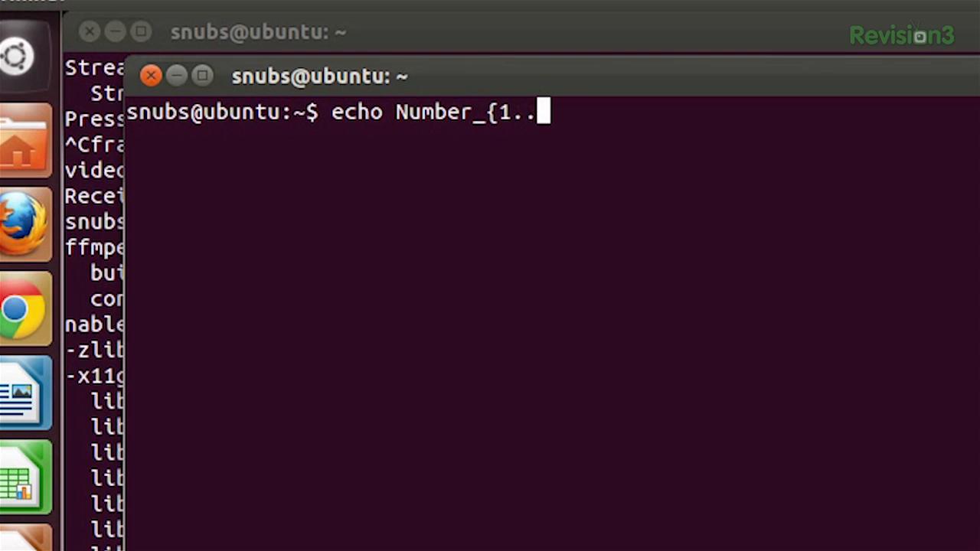
pyautogui.press('Return')
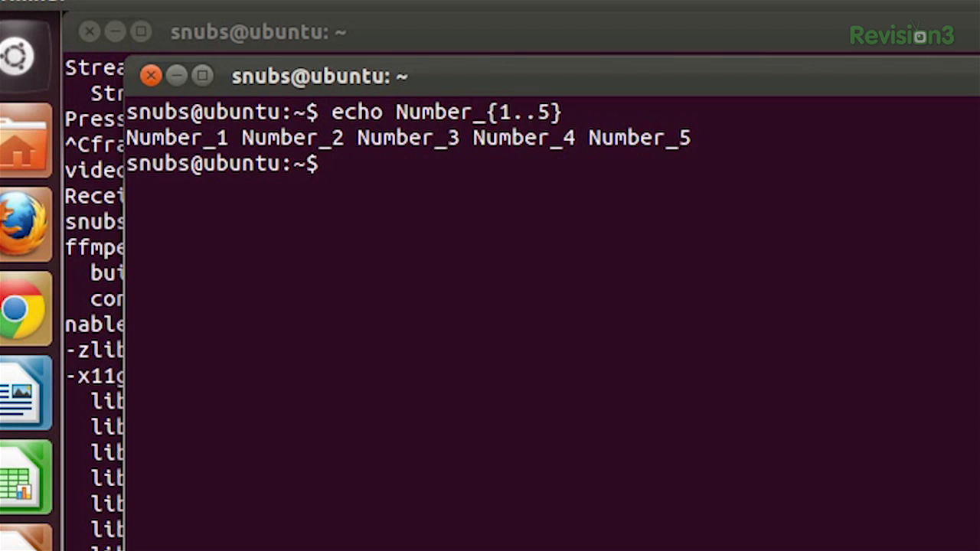
# Run echo {Z..A} to print the alphabet backwards from Z to A.
pyautogui.write('echo')
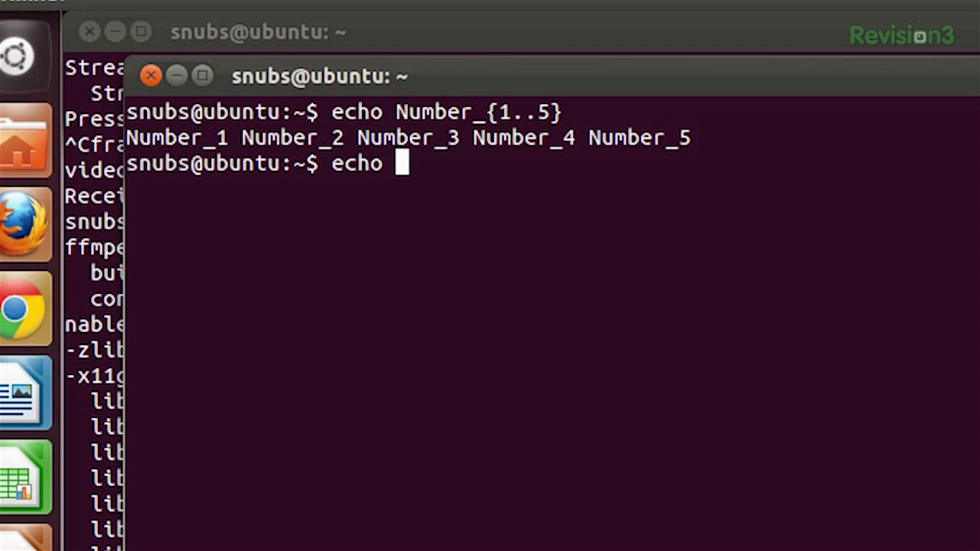
pyautogui.write('{')
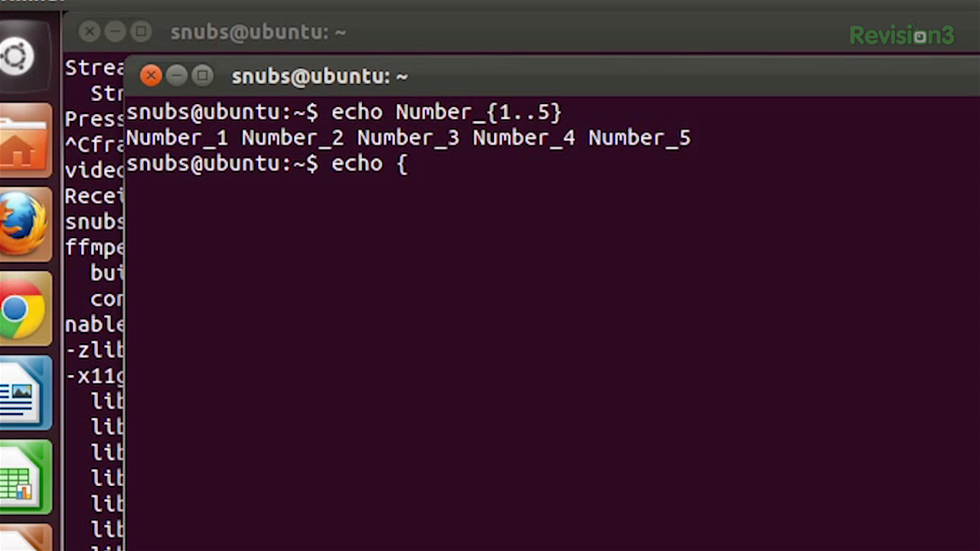
pyautogui.write('Z..A}')
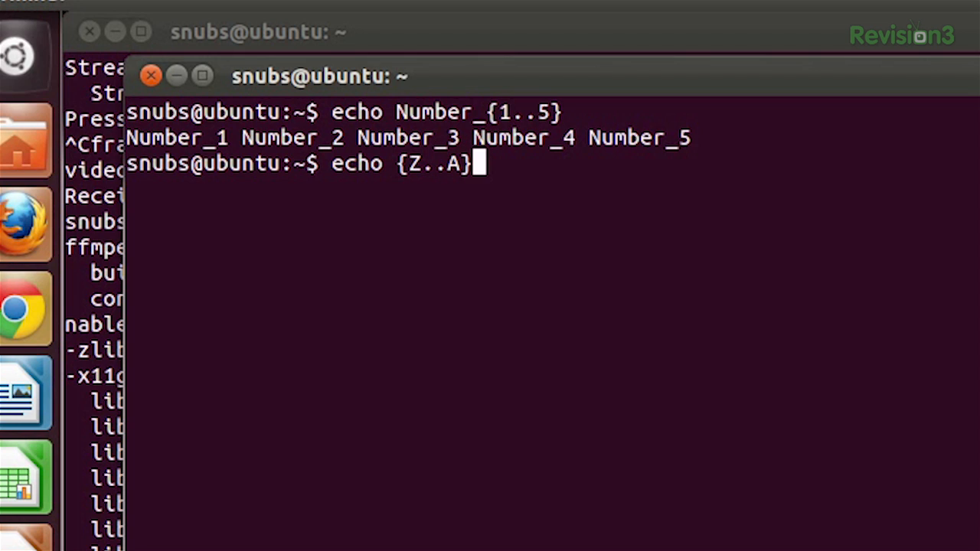
pyautogui.press('Return')
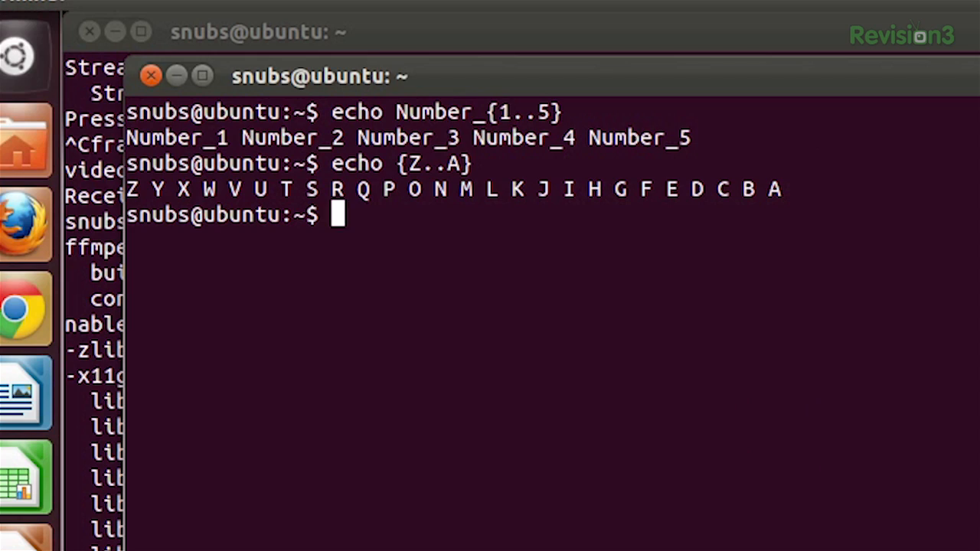
# Run echo a{A{1,2},B{3,4}}b to print aA1b aA2b aB3b aB4b.
pyautogui.write('echo')
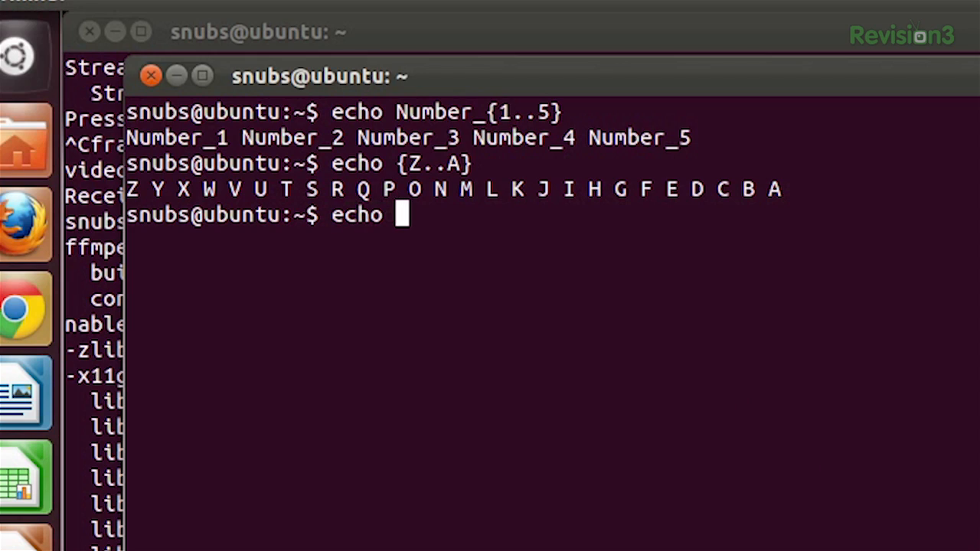
pyautogui.write('a{A{')
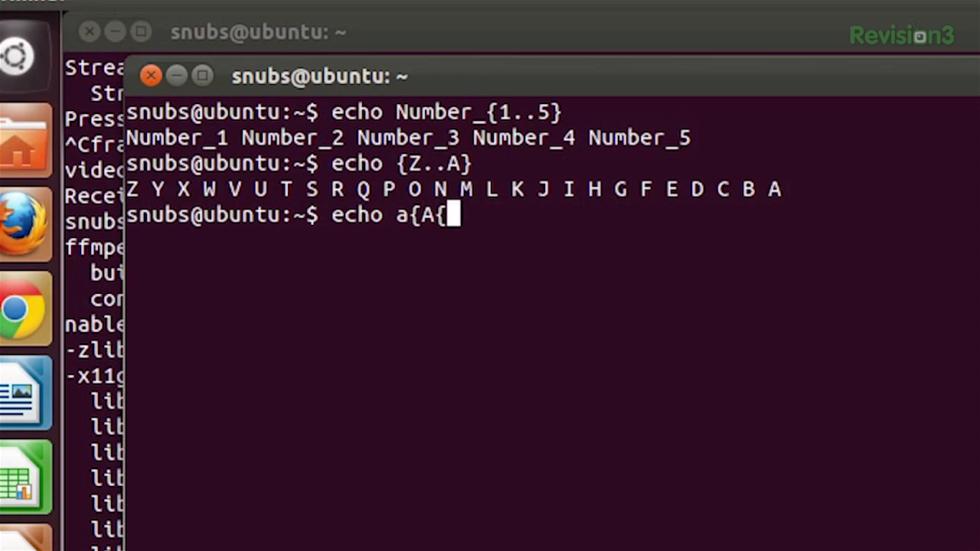
pyautogui.write('1,2')
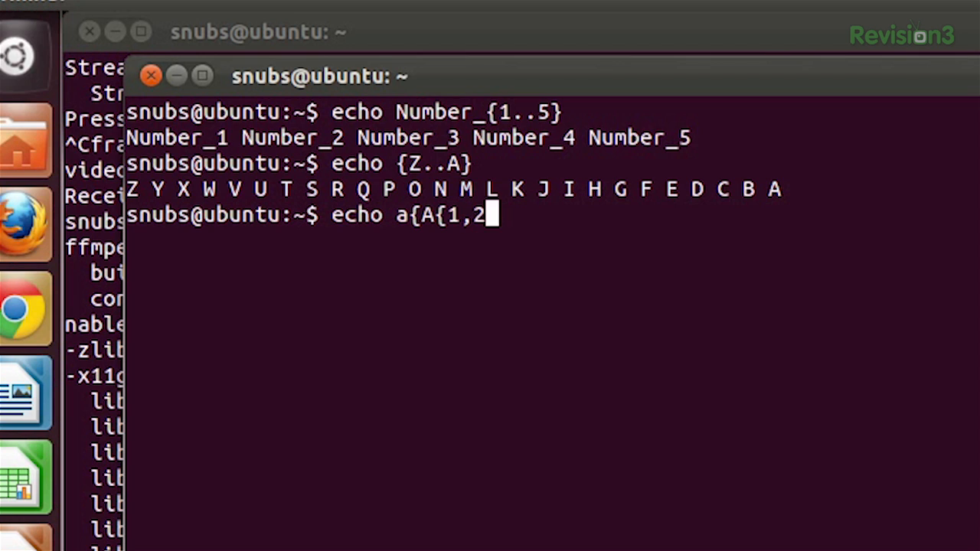
pyautogui.write('}')
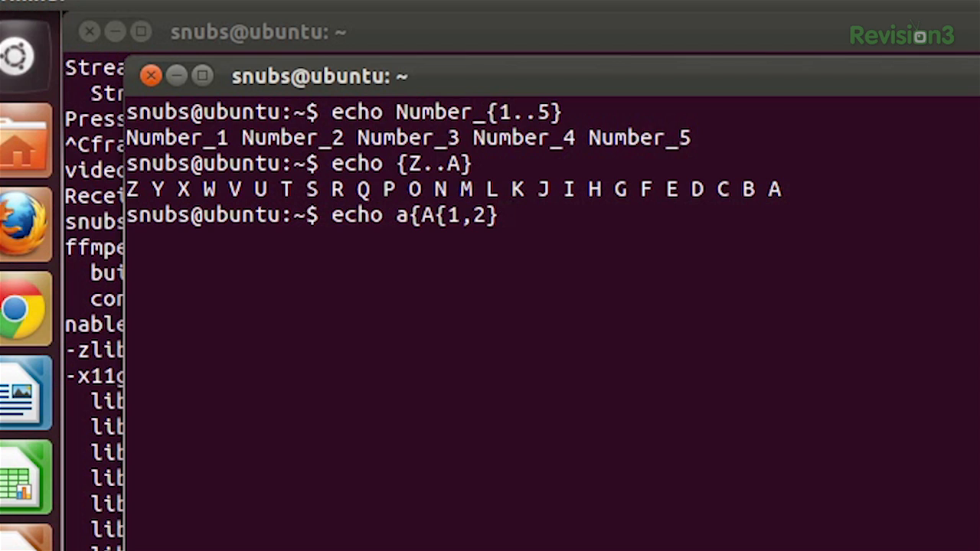
pyautogui.write(',B')
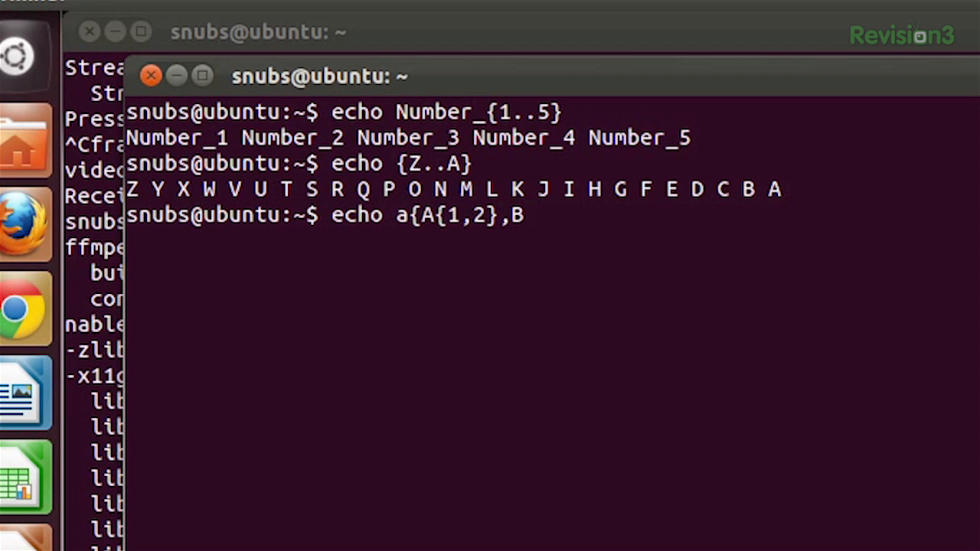
pyautogui.write('{3,')
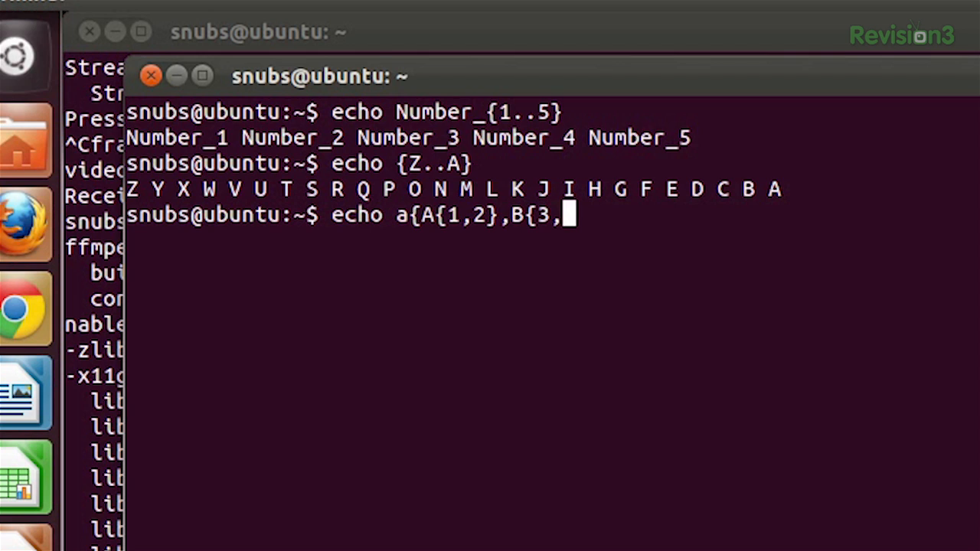
pyautogui.write('4')
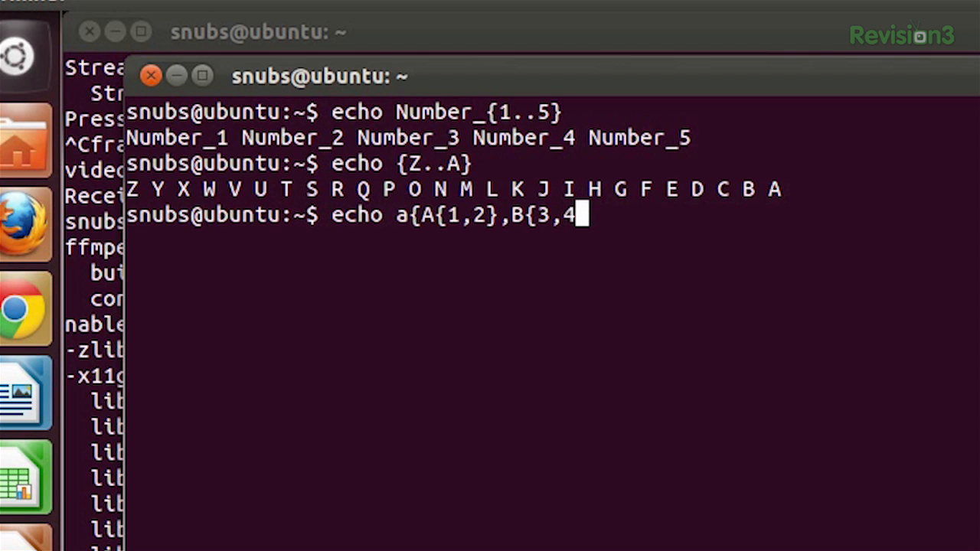
pyautogui.write('}')
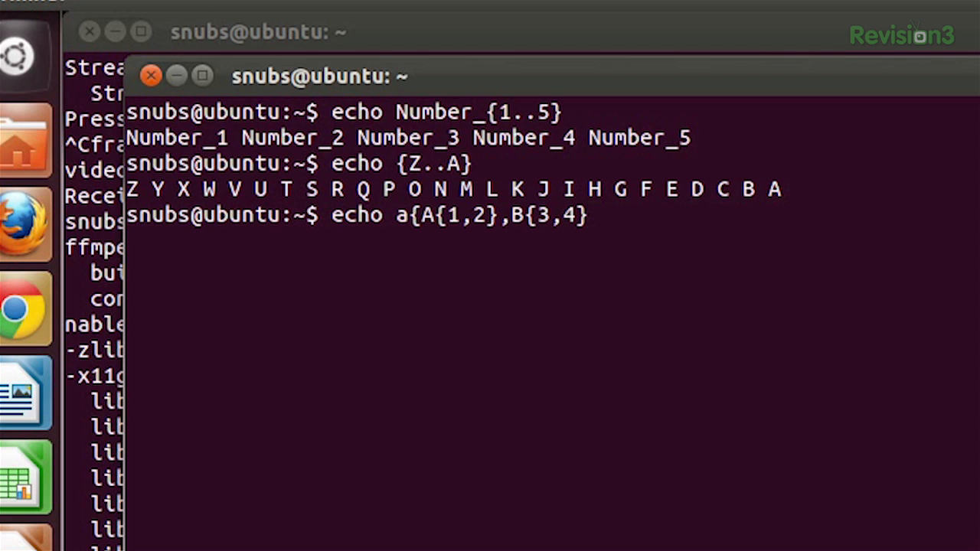
pyautogui.write('}')
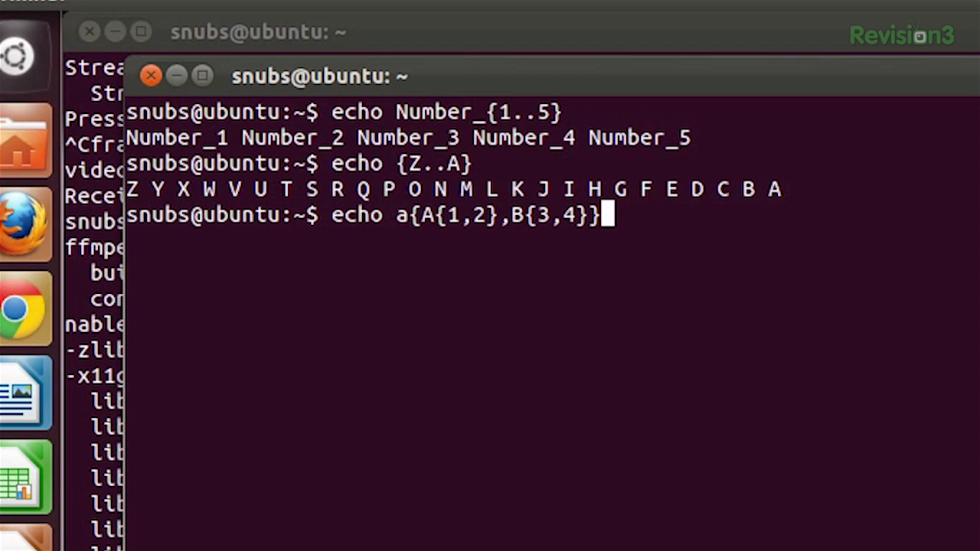
pyautogui.press('Return')
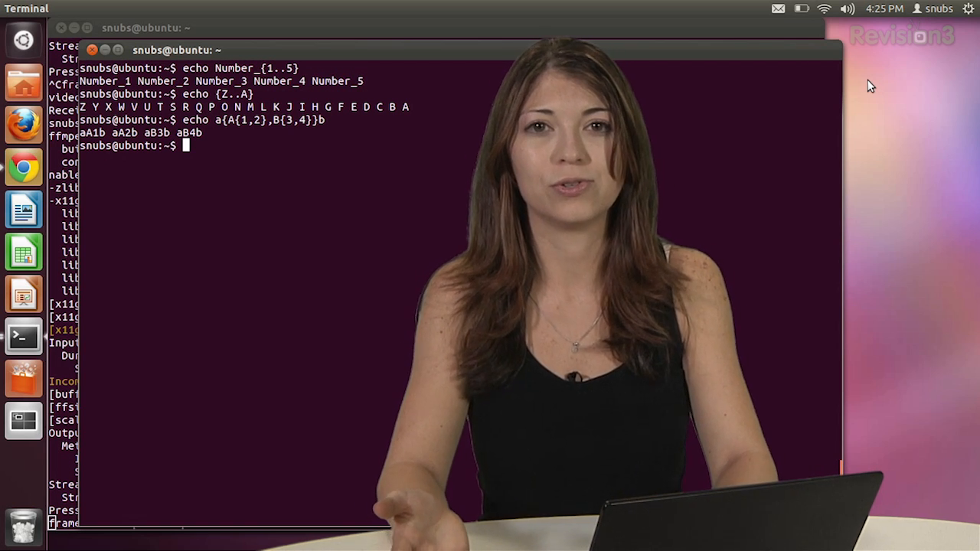
# Enter the date values 2009-1 and 2011-12 at the prompt and submit the line.
pyautogui.write('2-')
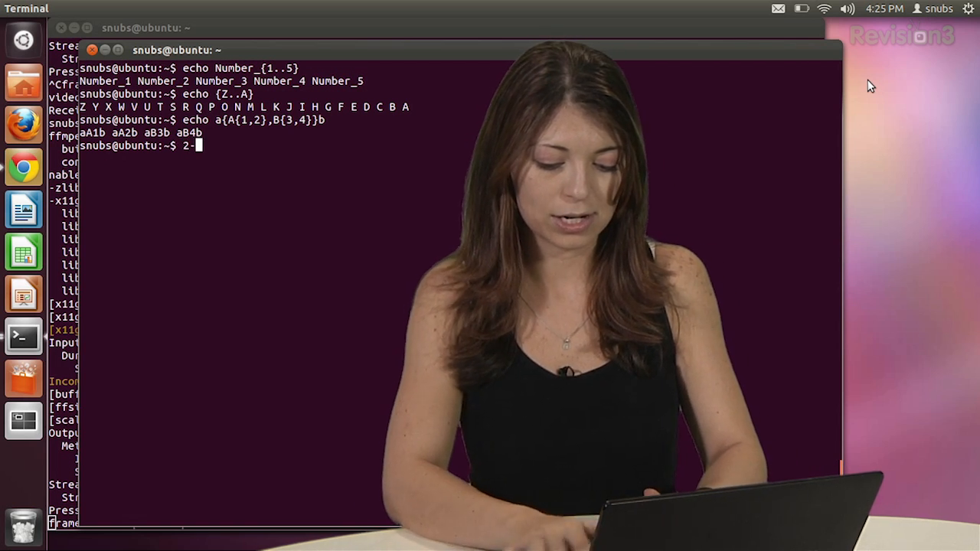
pyautogui.write('009-1')
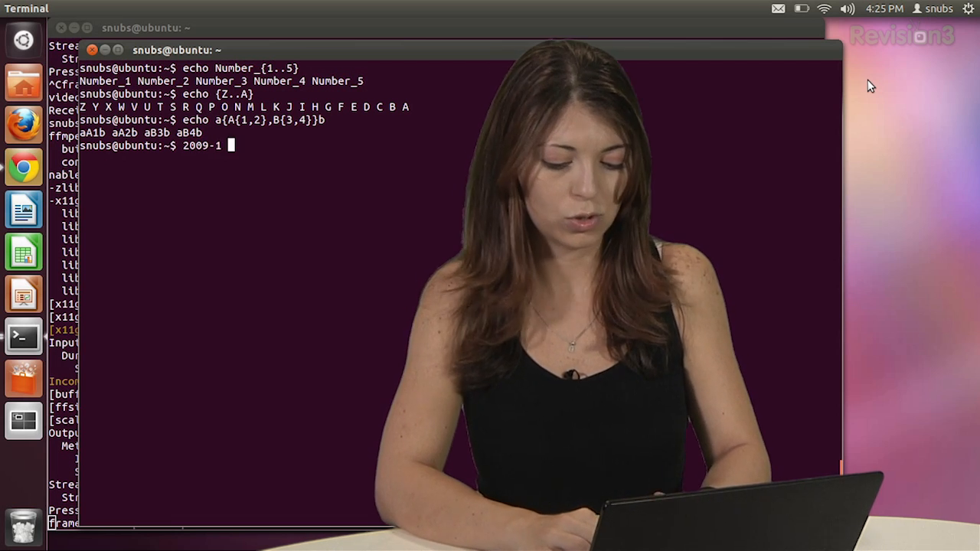
pyautogui.write('2011-12')
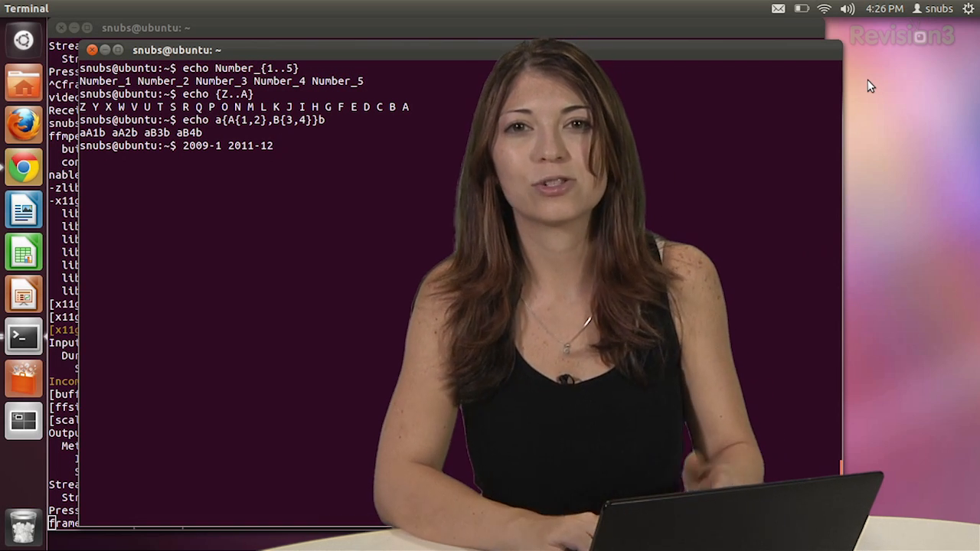
pyautogui.press('Return')
pyautogui.write('mki')
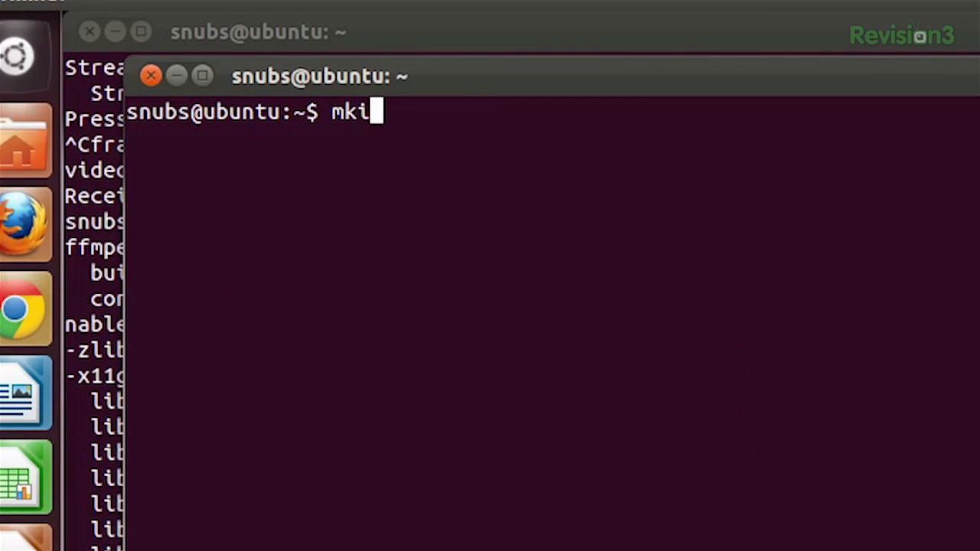
# Write mkdir {2009..2011}-0{1..9} for the single-digit months of 2009 to 2011.
pyautogui.write('dir')
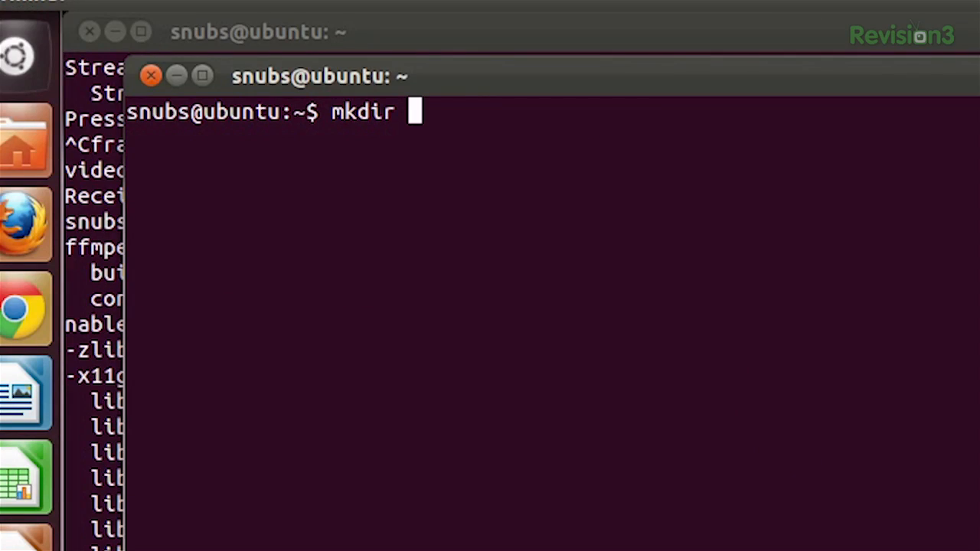
pyautogui.write('{20')
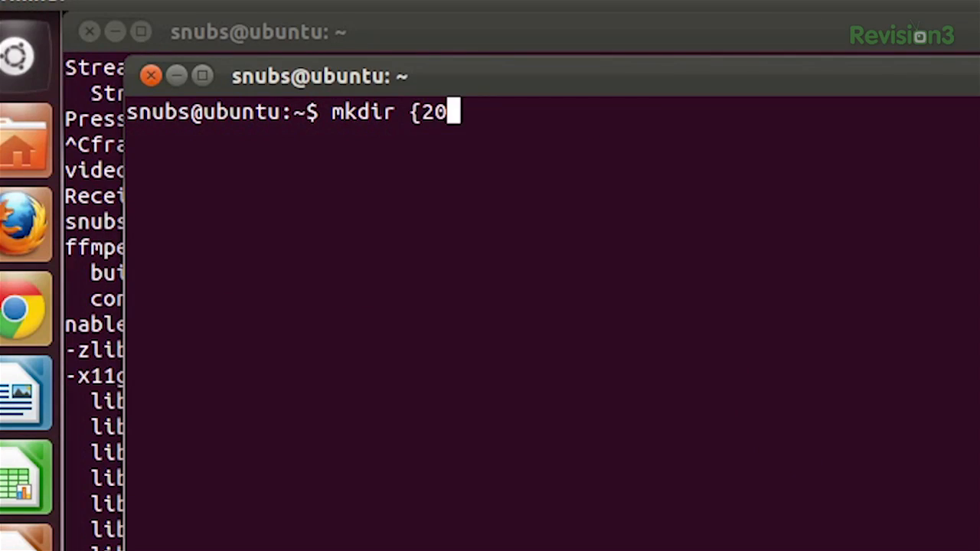
pyautogui.write('09..')
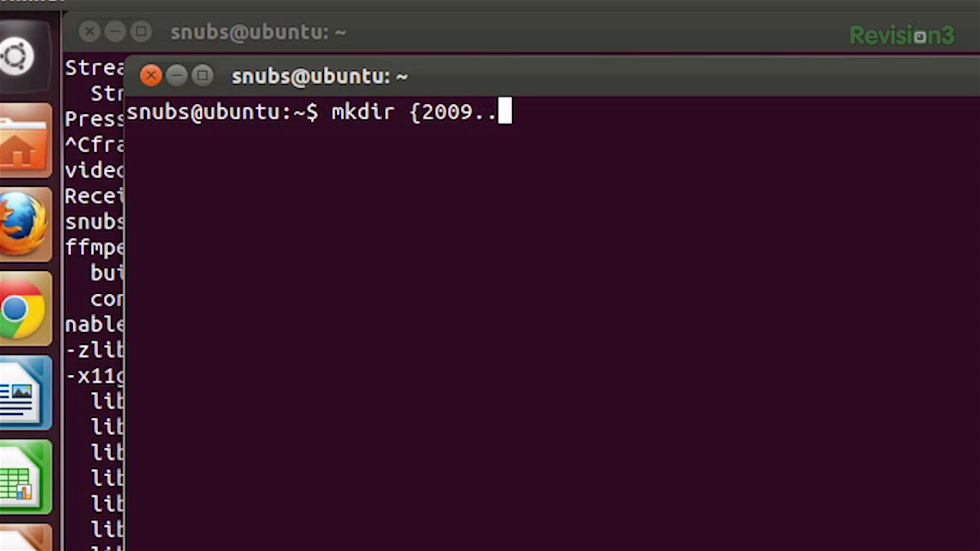
pyautogui.write('2011')
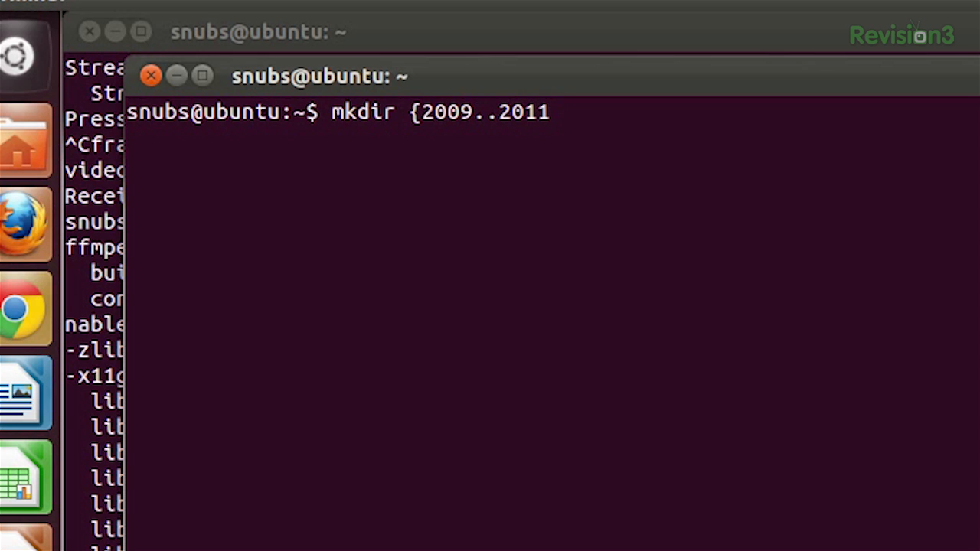
pyautogui.write('}-0')
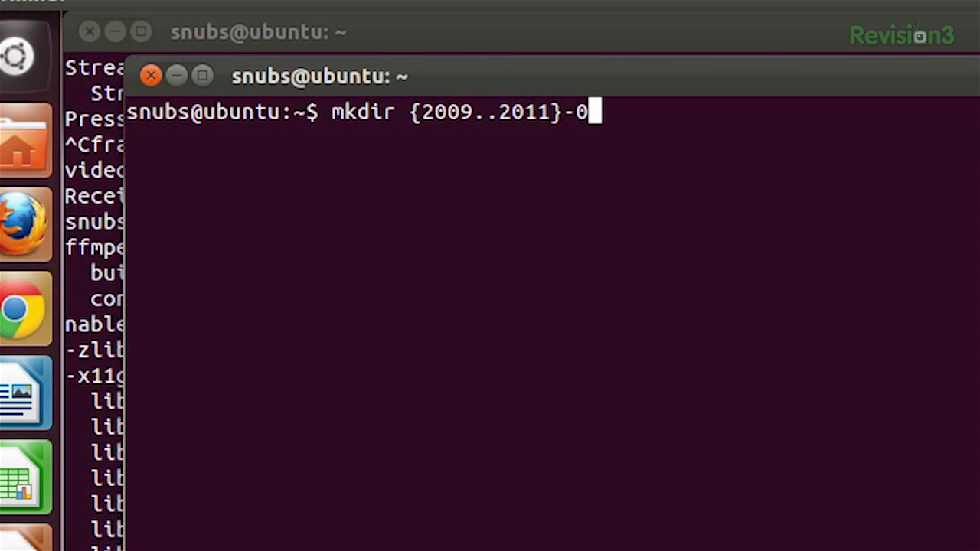
pyautogui.write('{')
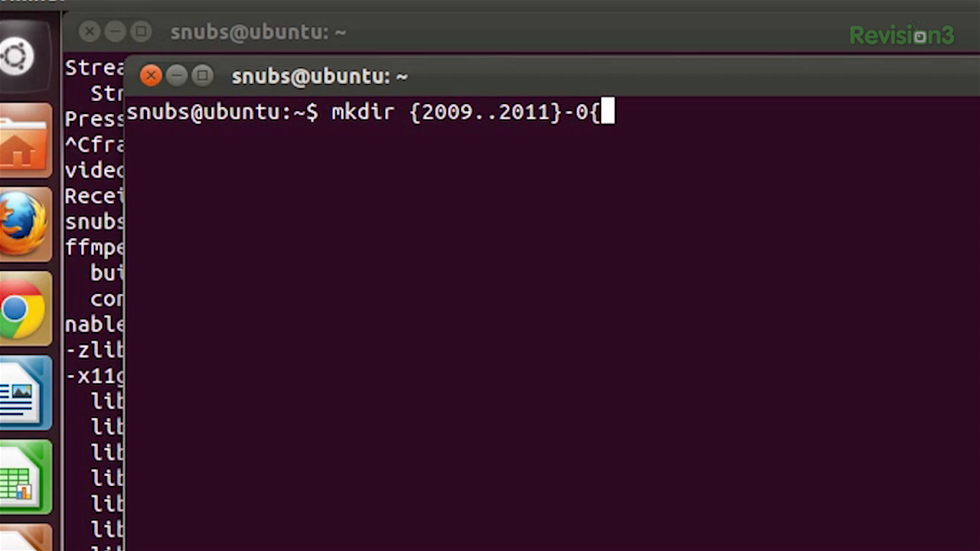
pyautogui.write('1')
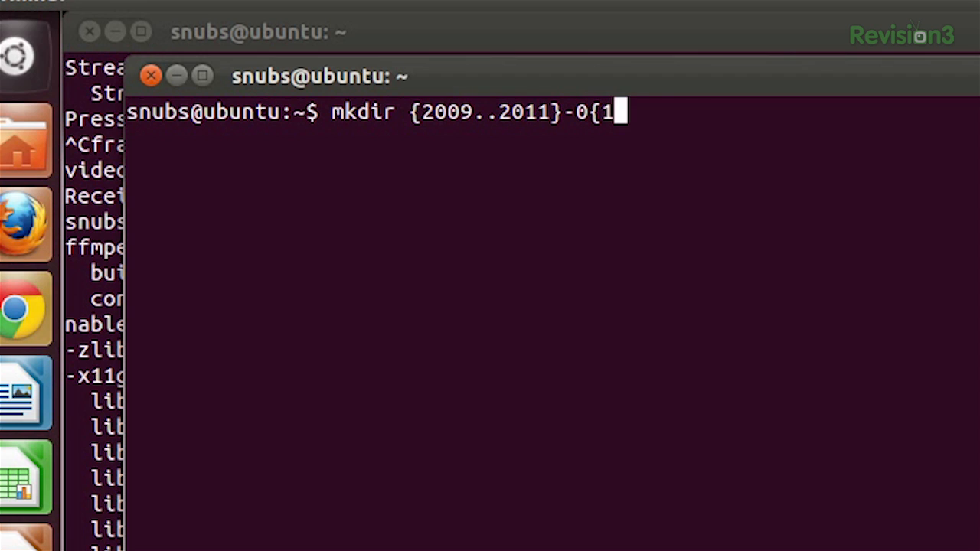
pyautogui.write('..9')
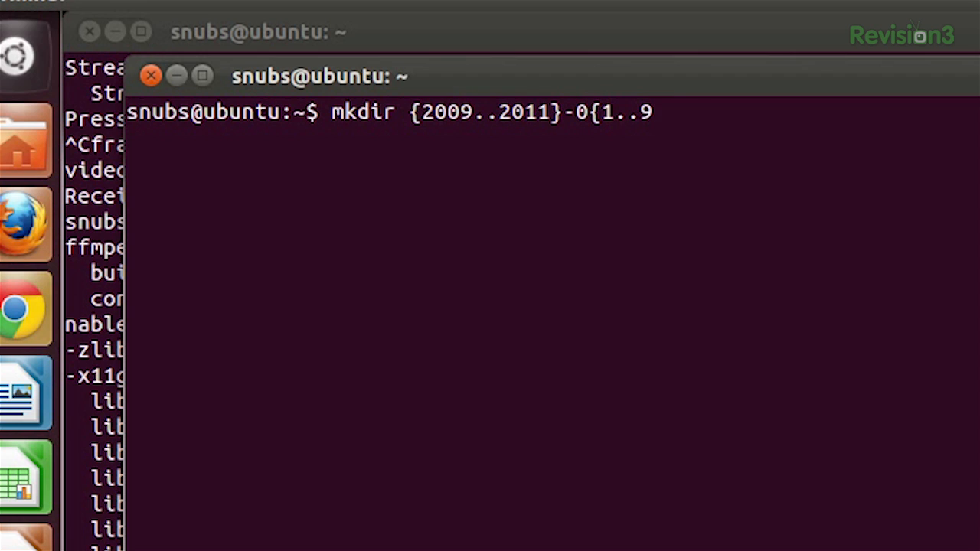
pyautogui.write('}')
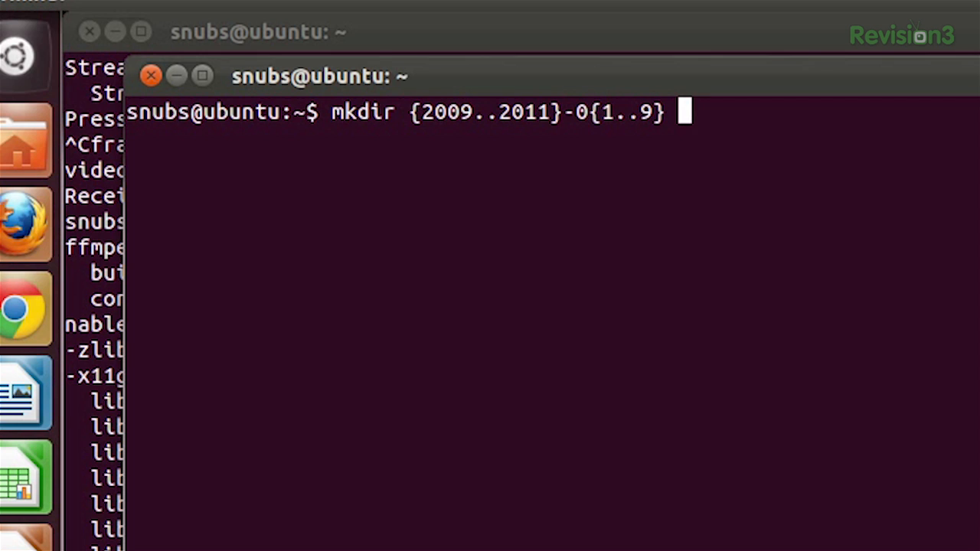
# Add {2009..2011}-{10..12} and run mkdir to create every monthly folder.
pyautogui.write('{2009')
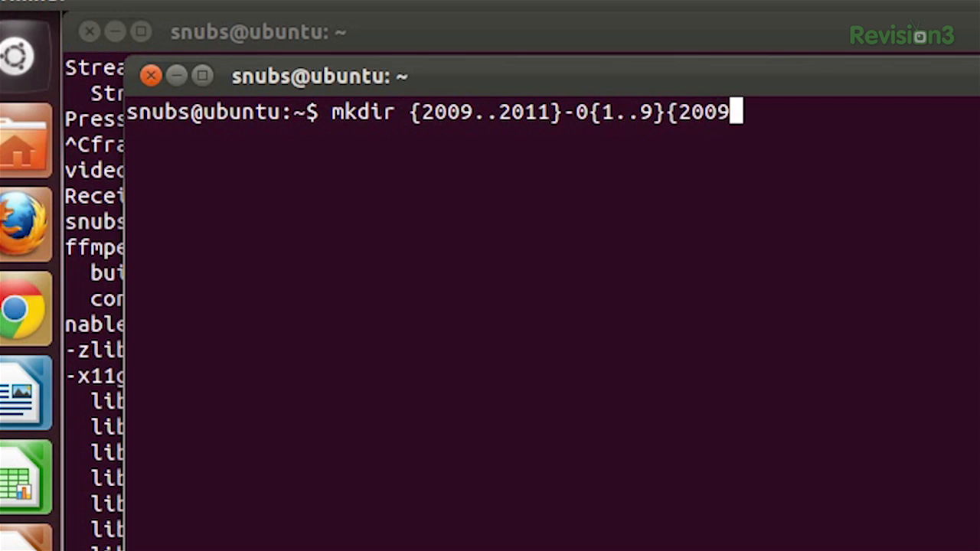
pyautogui.write('..20')
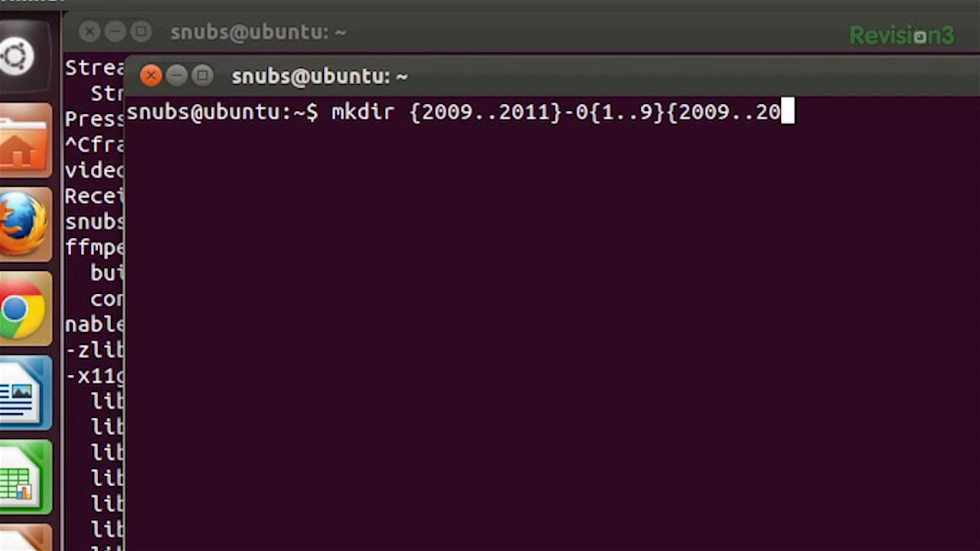
pyautogui.write('11}')
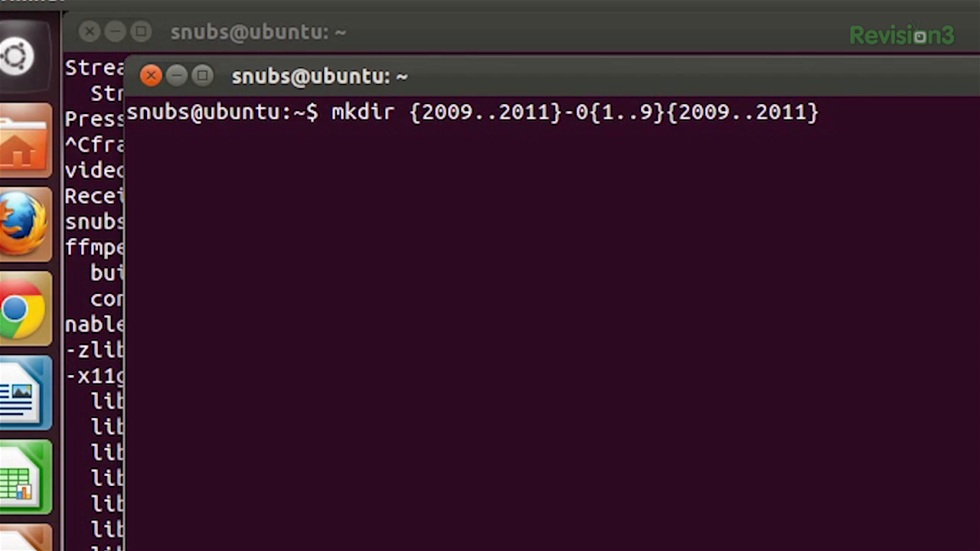
pyautogui.write('-{')
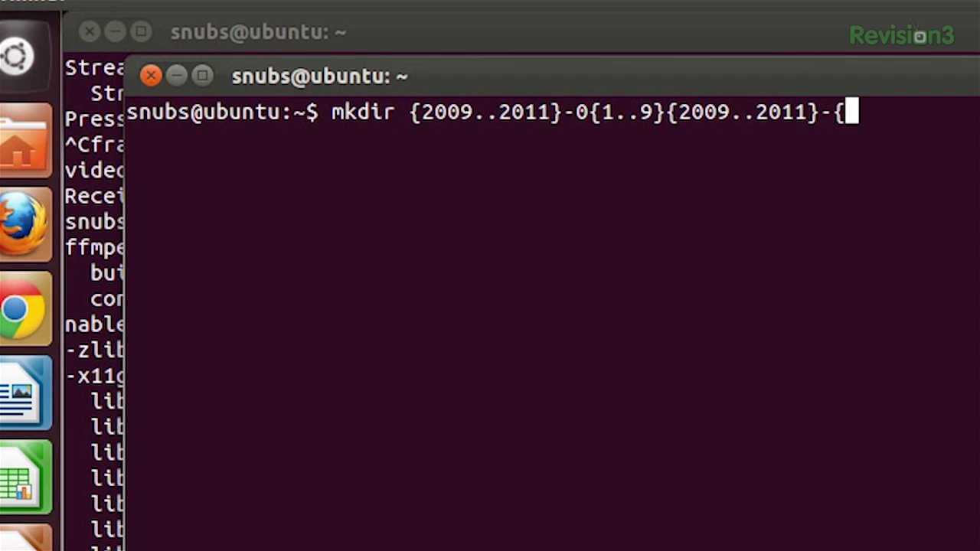
pyautogui.write('10..12')
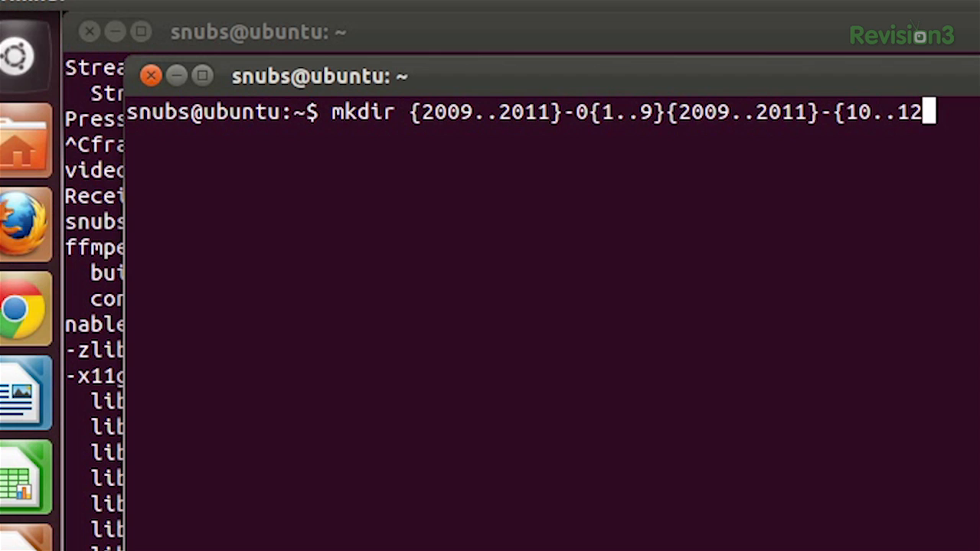
pyautogui.press('Return')
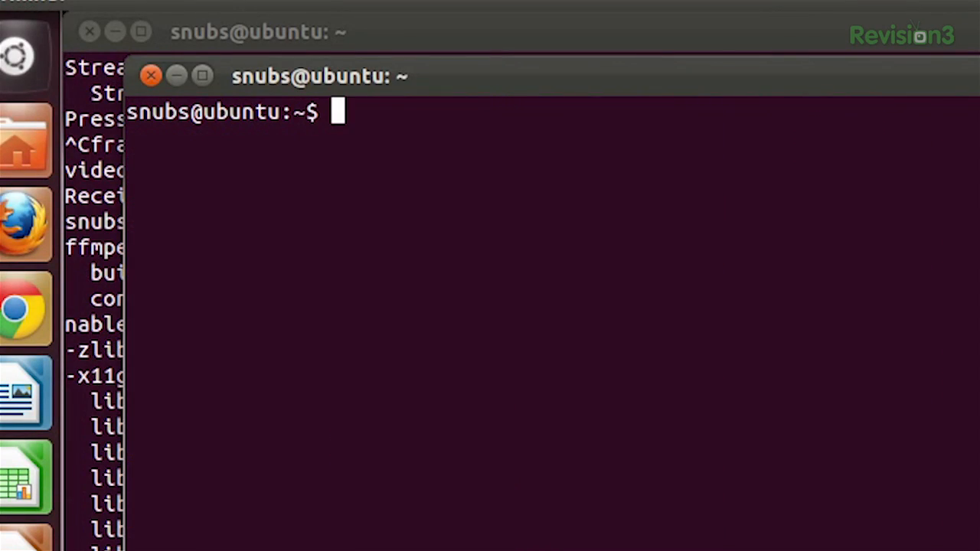
pyautogui.write('echo $USER')
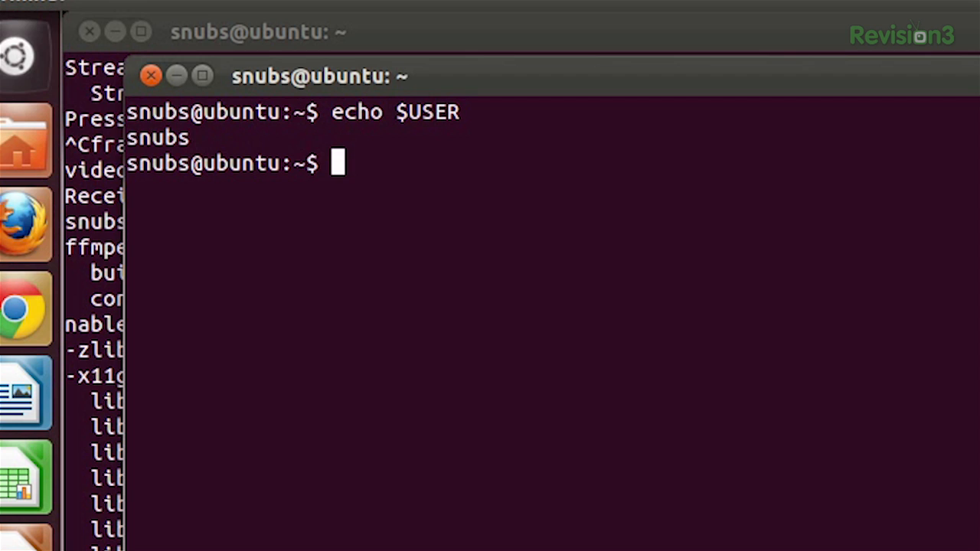
pyautogui.write('printen')
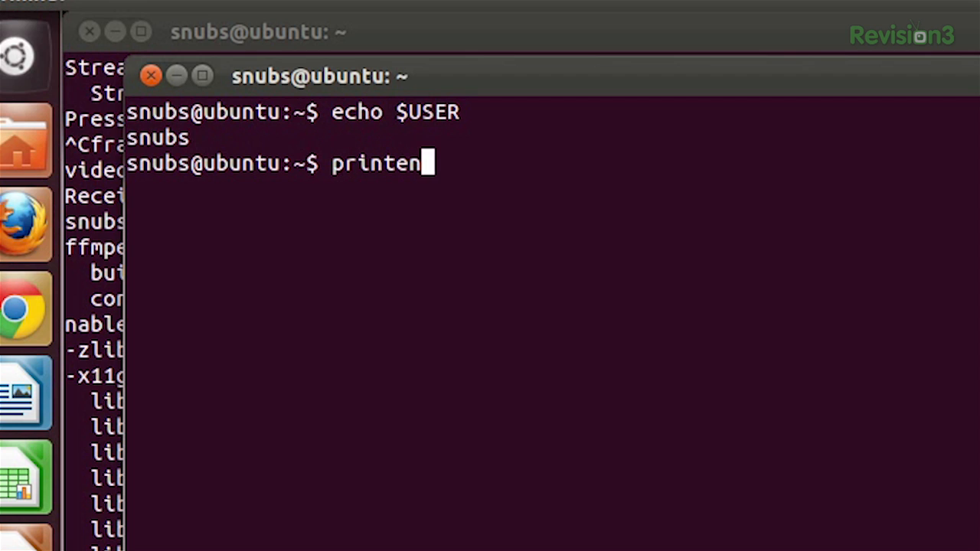
pyautogui.write('v')
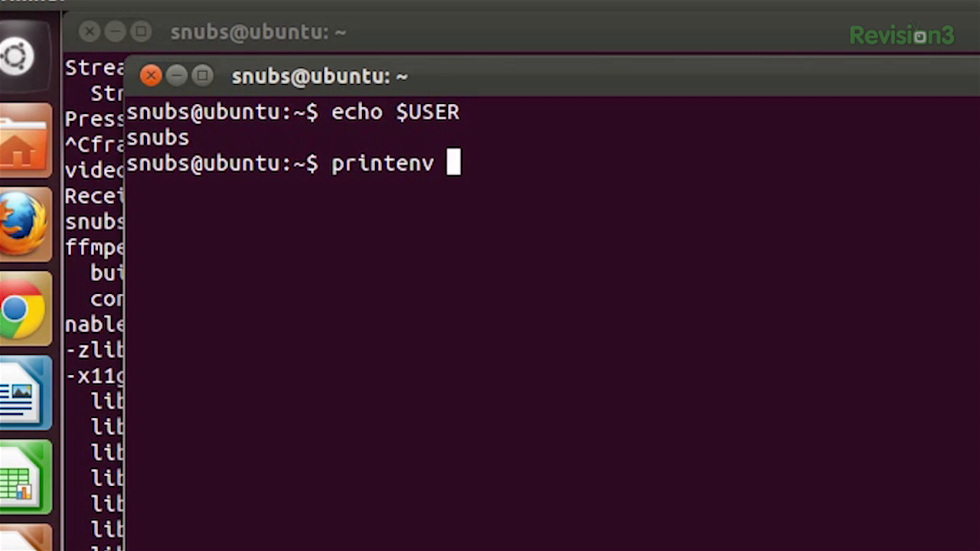
pyautogui.write('| les')
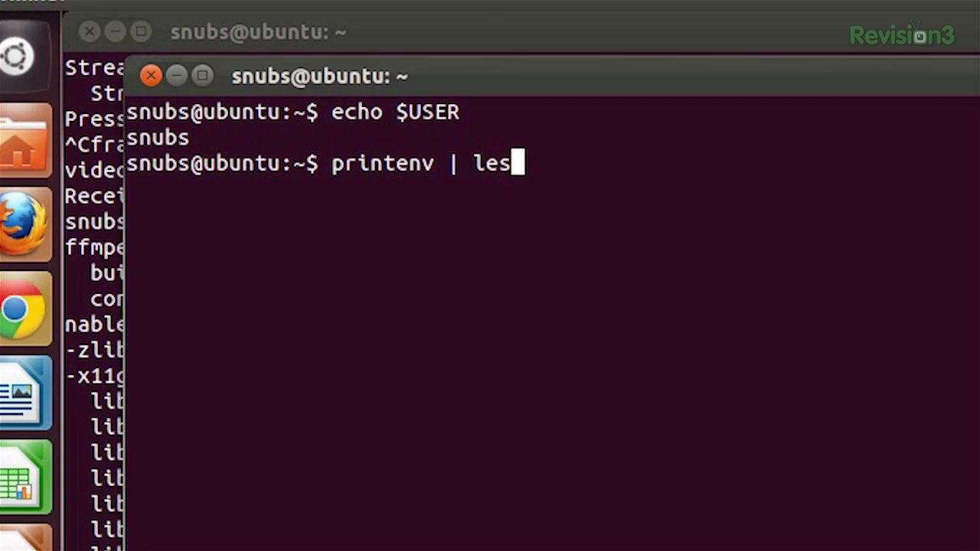
pyautogui.press('Return')
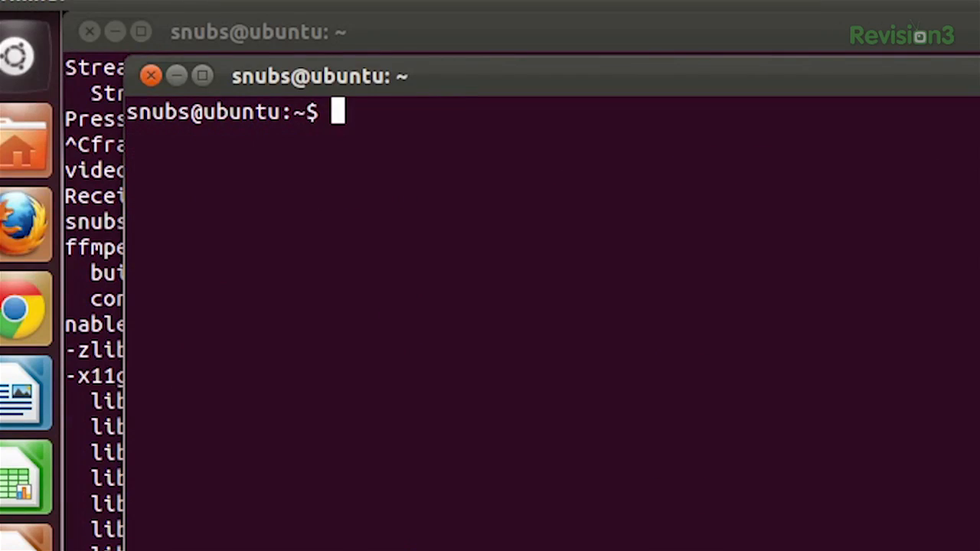
# Run echo $(ls) to print the home directory contents on one line.
pyautogui.write('echo')
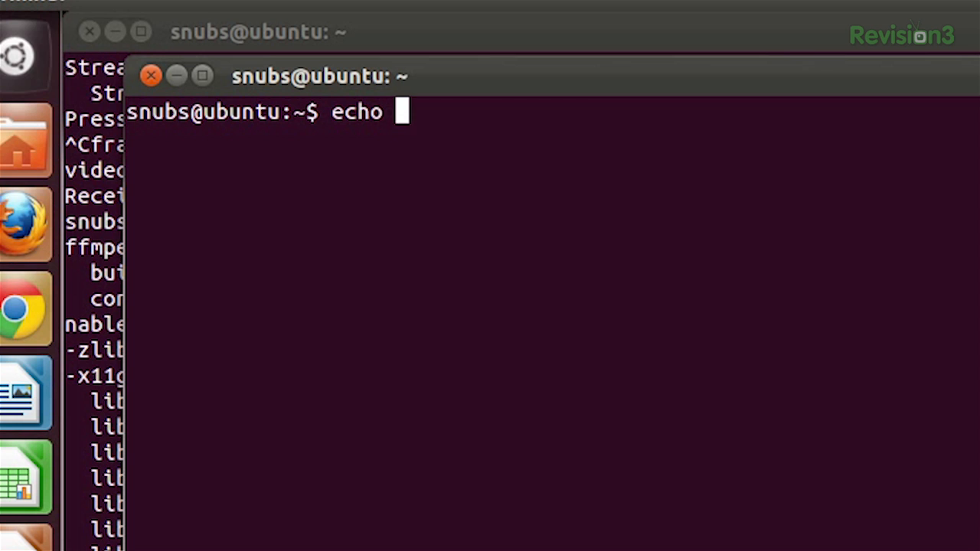
pyautogui.write('$(')
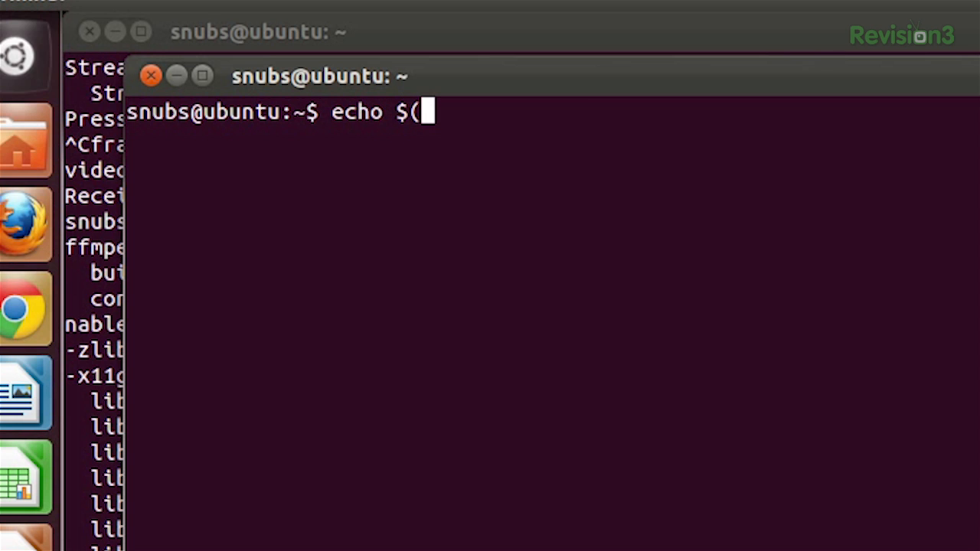
pyautogui.write('ls)')
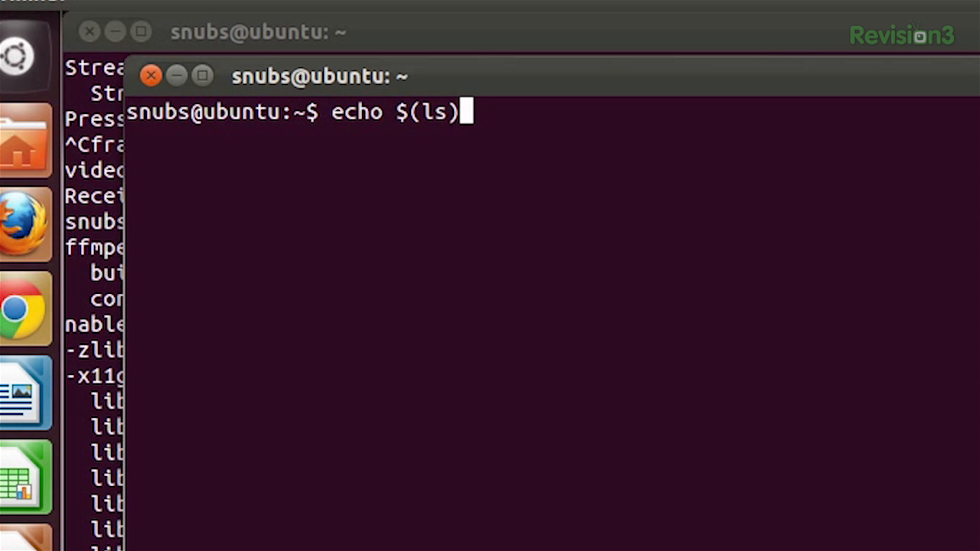
pyautogui.press('Return')
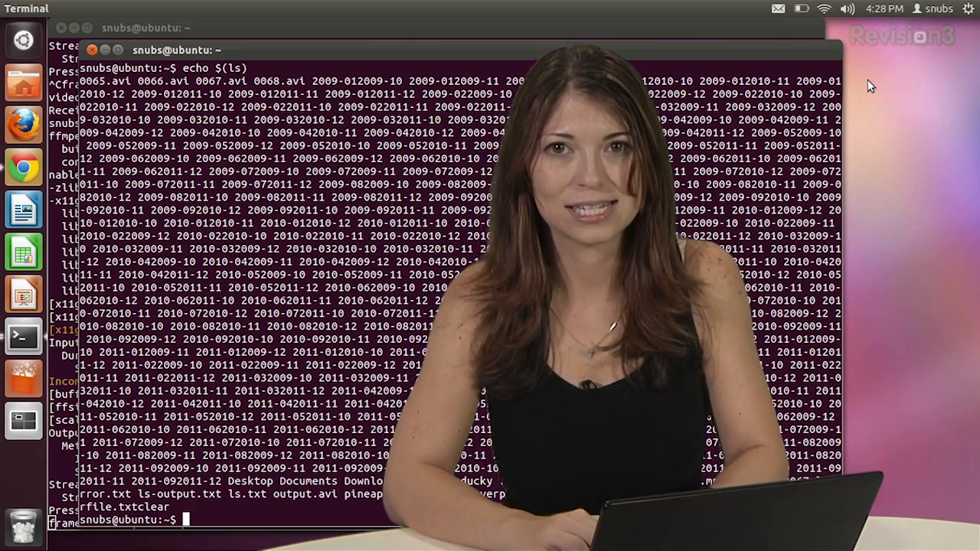
# Run ls -l $(which cp) to show the long listing of /bin/cp.
pyautogui.write('l')
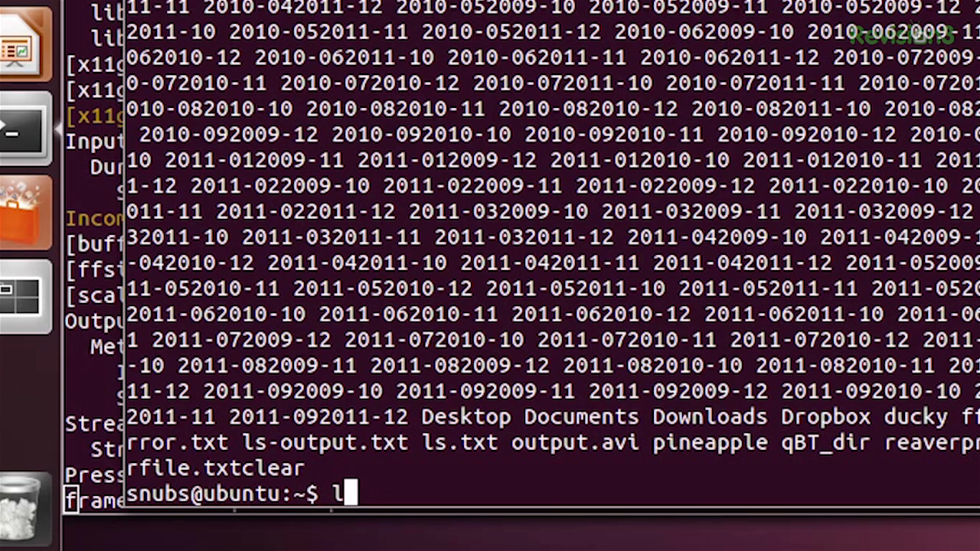
pyautogui.write('s -l')
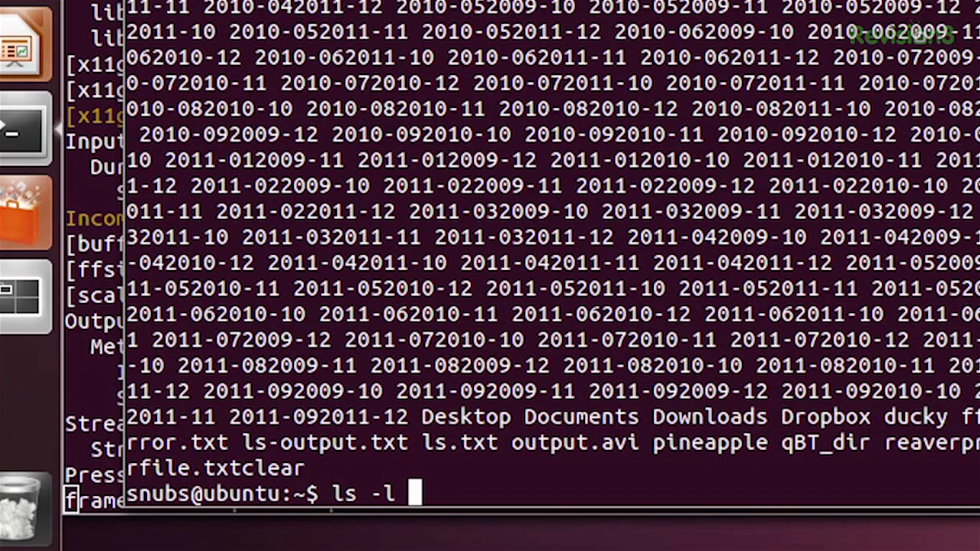
pyautogui.write('$(')
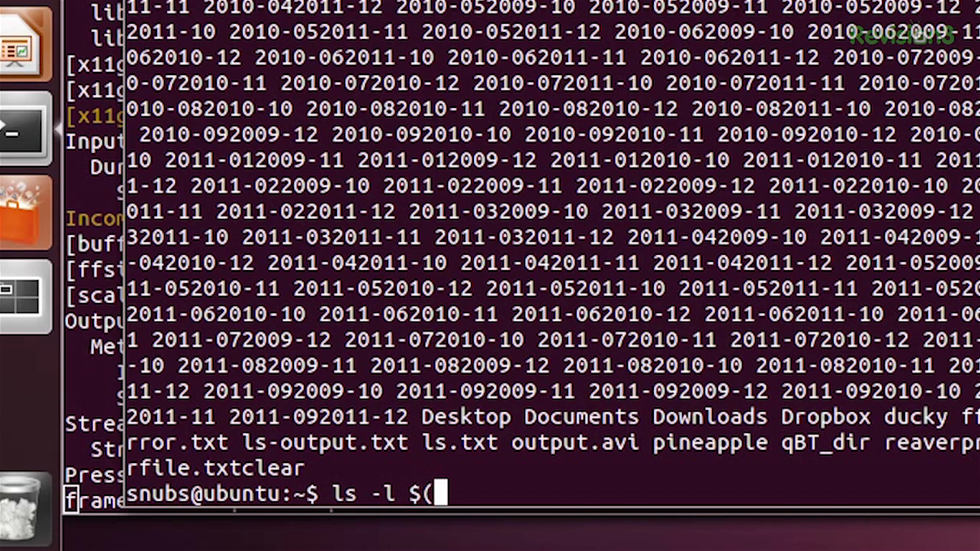
pyautogui.write('which cp)')
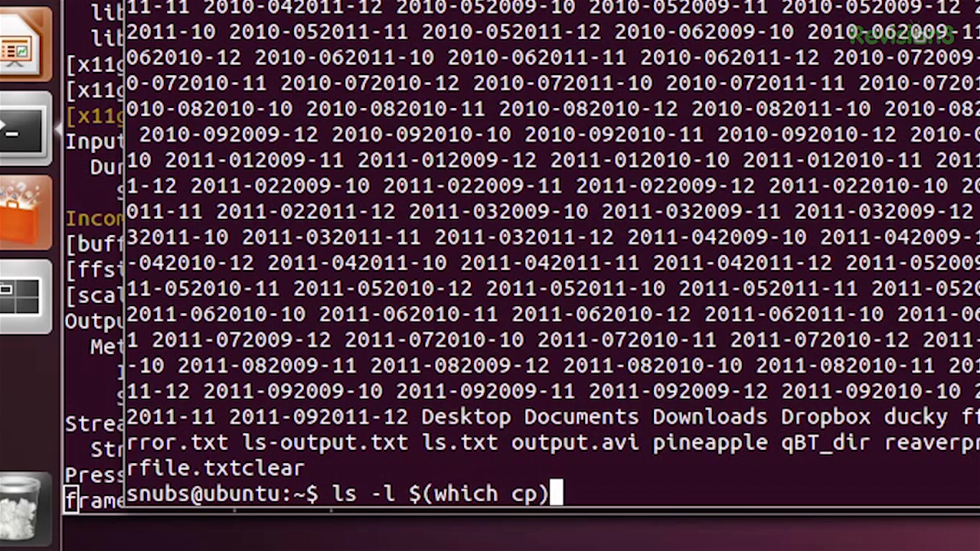
pyautogui.press('Return')
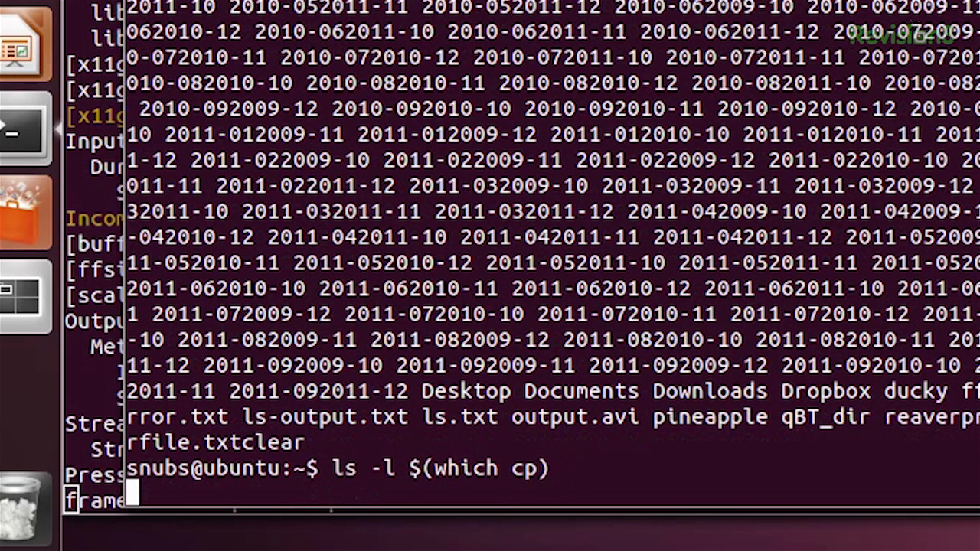
pyautogui.press('Return')
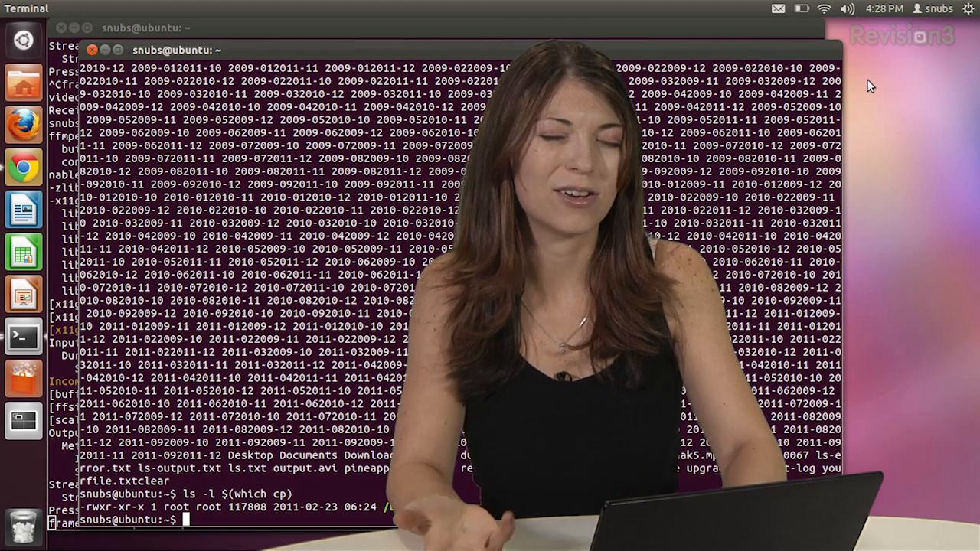
# Clear the terminal screen.
pyautogui.write('cle')
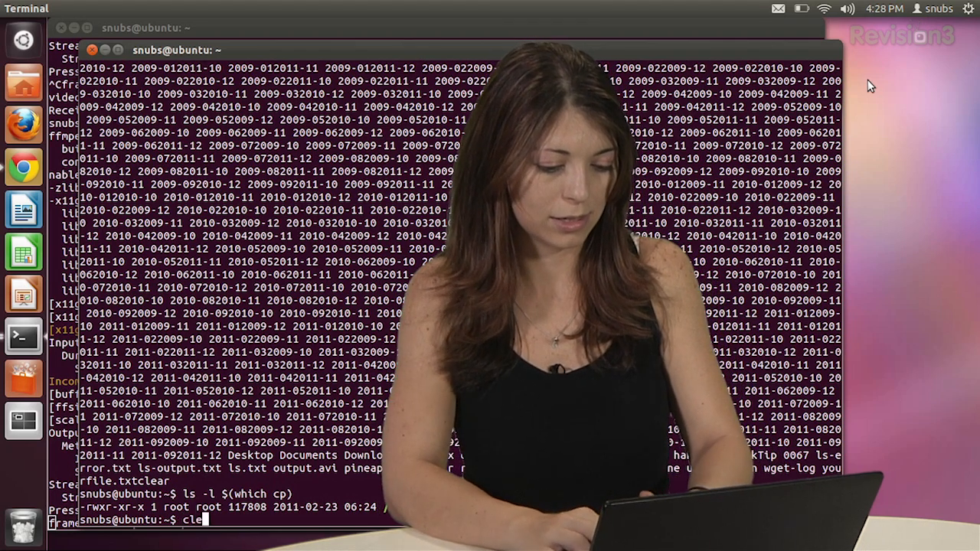
pyautogui.press('Return')
pyautogui.write('file')
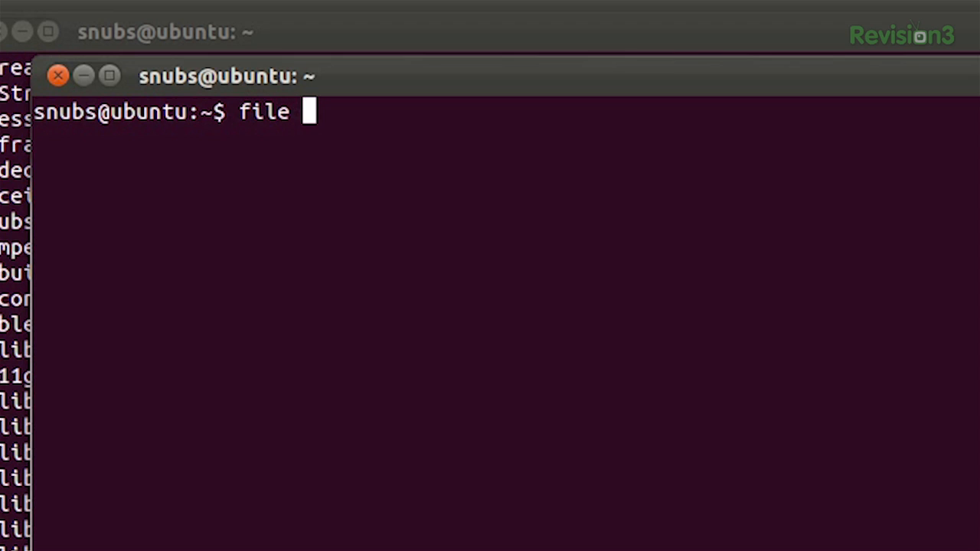
# Run file $(ls /usr/bin* | grep zip) to check each zip tool's file type.
pyautogui.write('$(')
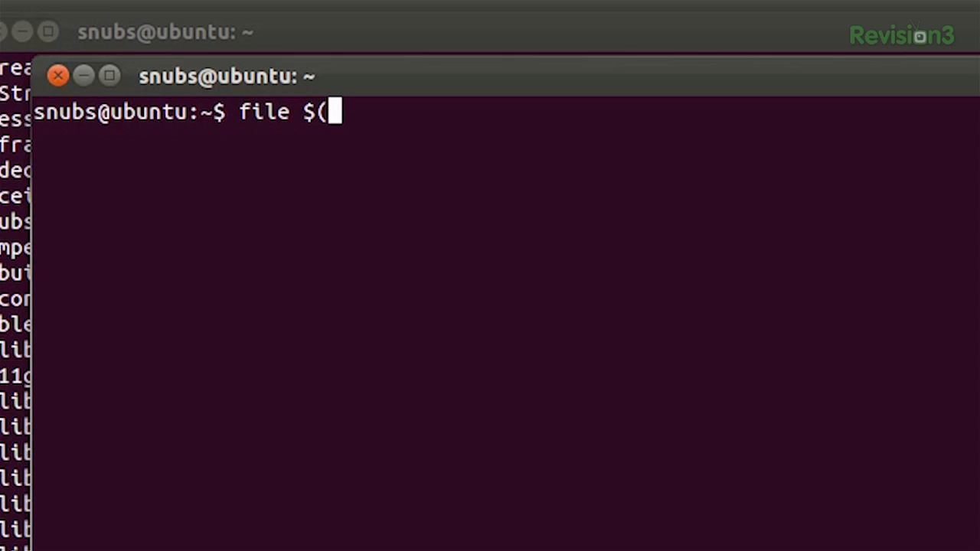
pyautogui.write('ls /u')
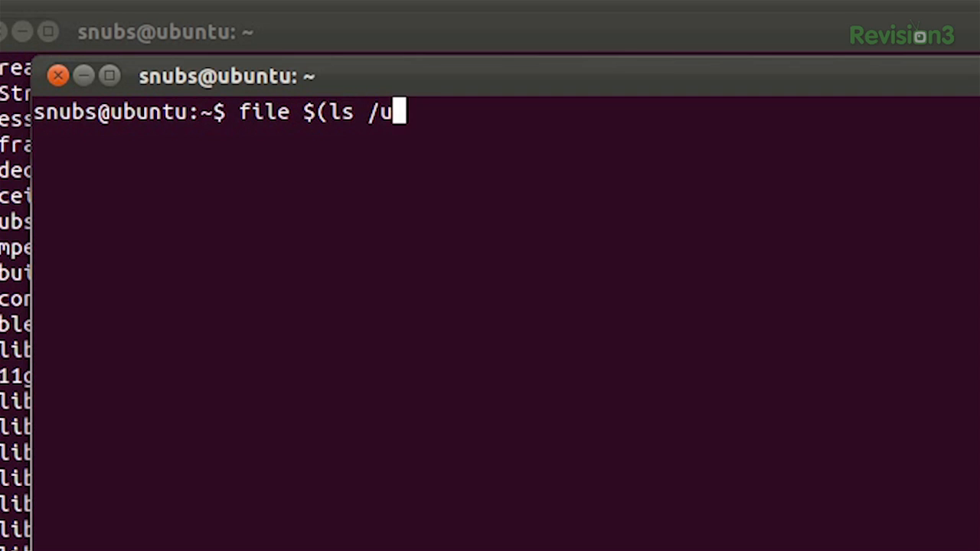
pyautogui.write('sr/bin')
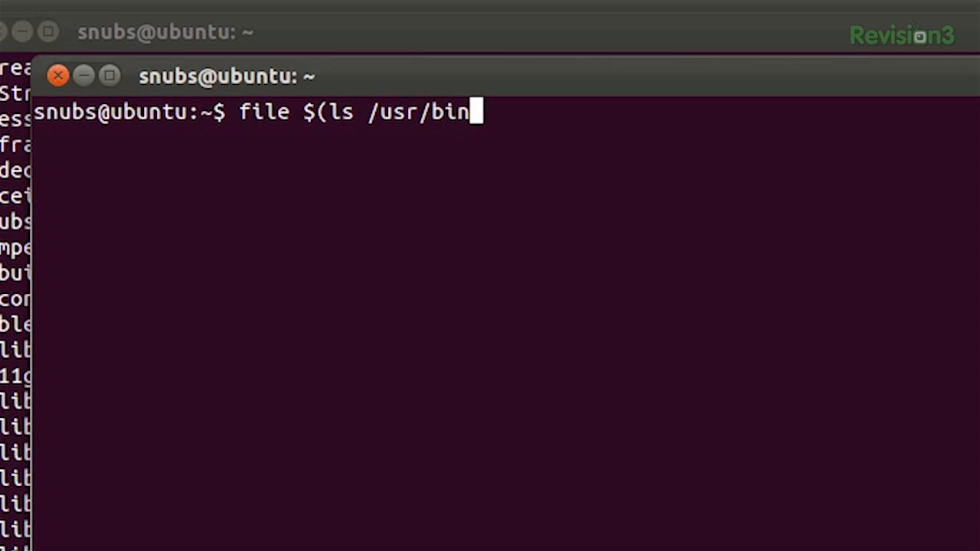
pyautogui.write('*')
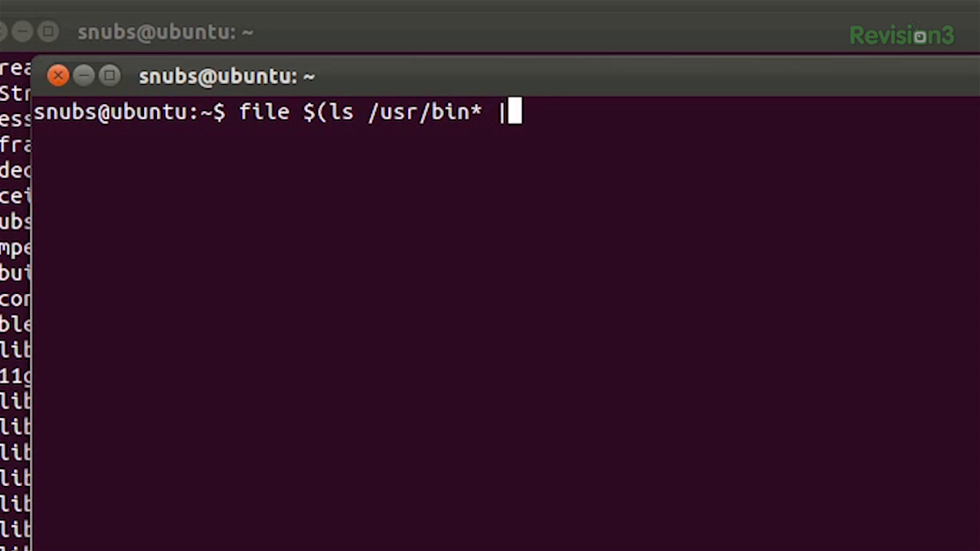
pyautogui.write('grep zip')
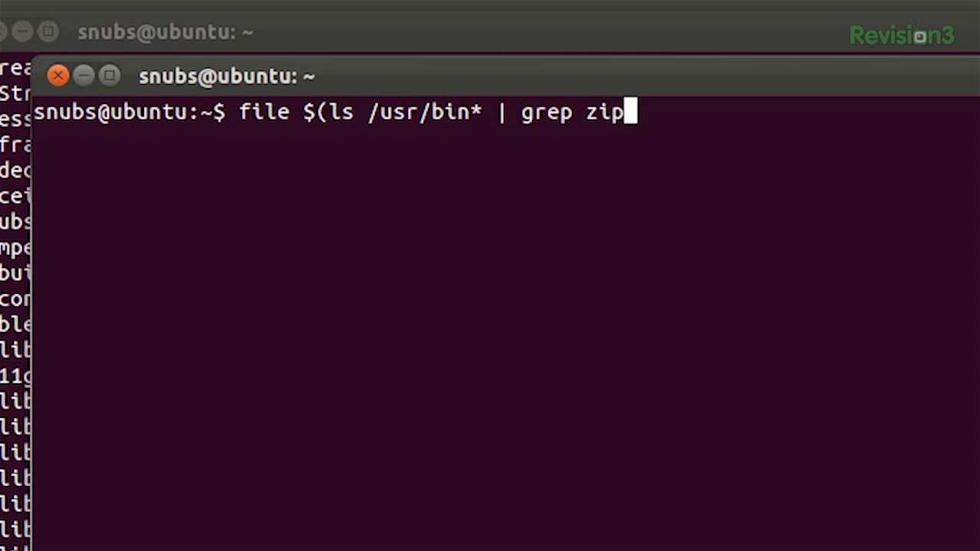
pyautogui.write(')')
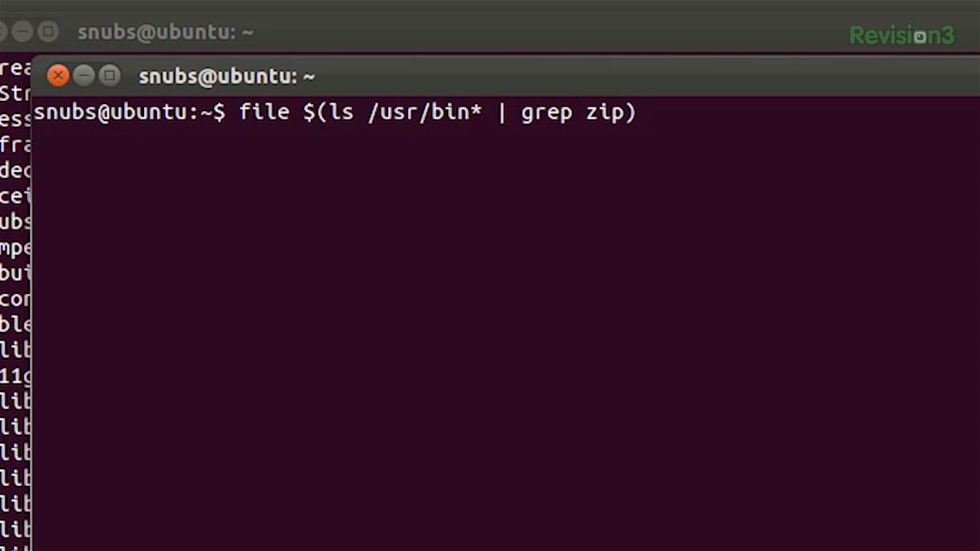
pyautogui.press('Return')
pyautogui.write('ls -')
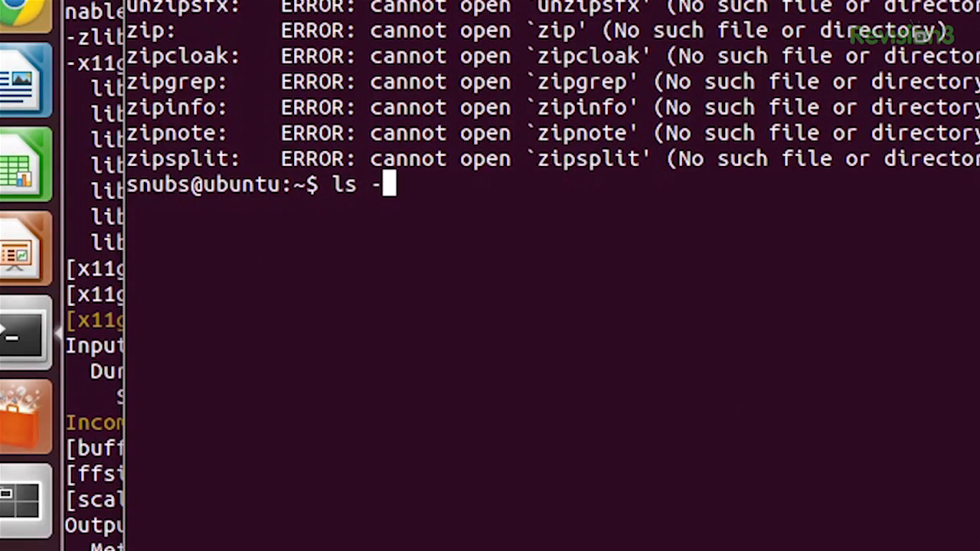
# Run ls -l `which cp` to show /bin/cp's long listing via backtick substitution.
pyautogui.write('l')
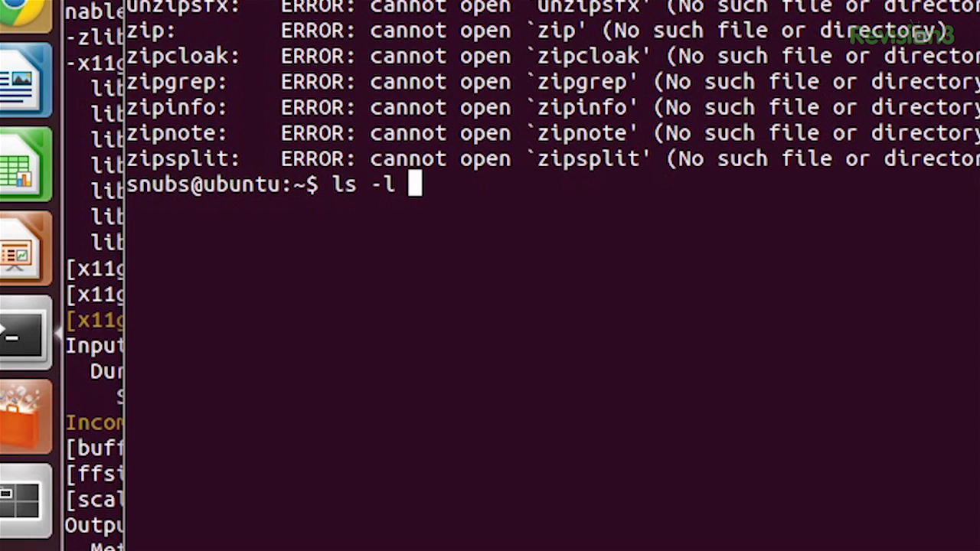
pyautogui.write('`whi')
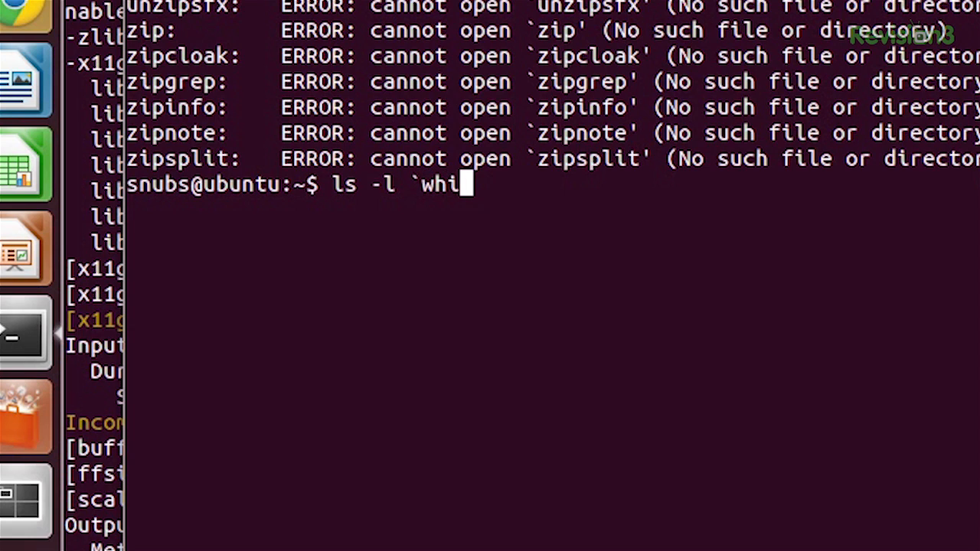
pyautogui.write('ch cp`')
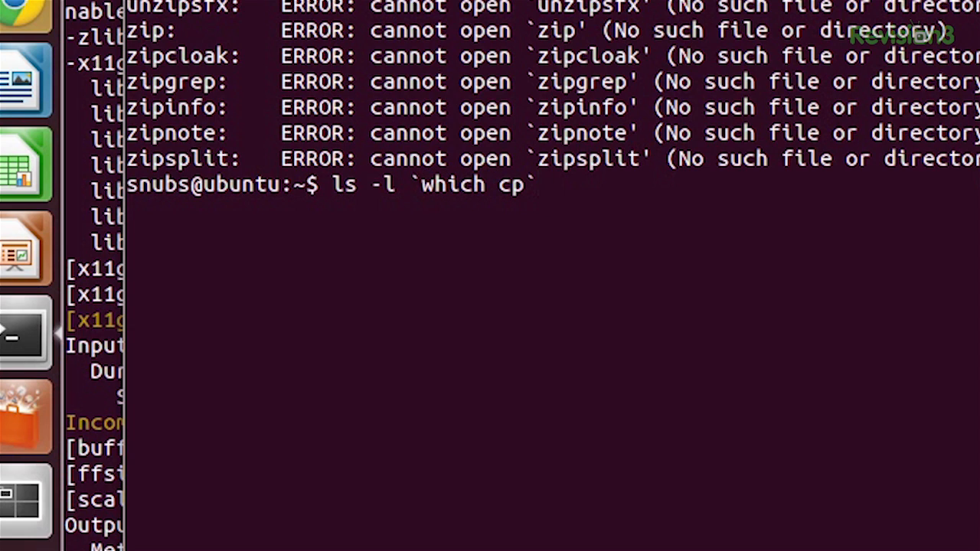
pyautogui.press('Return')
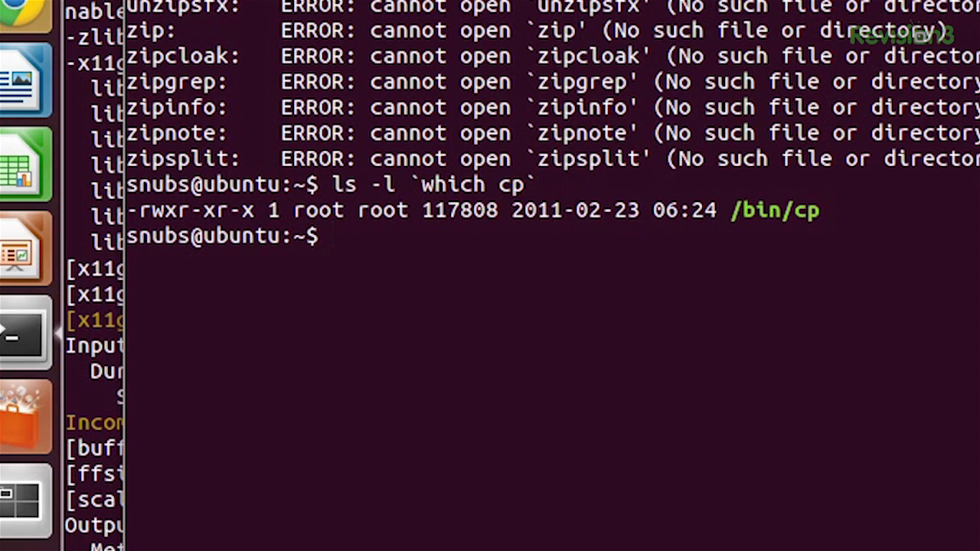